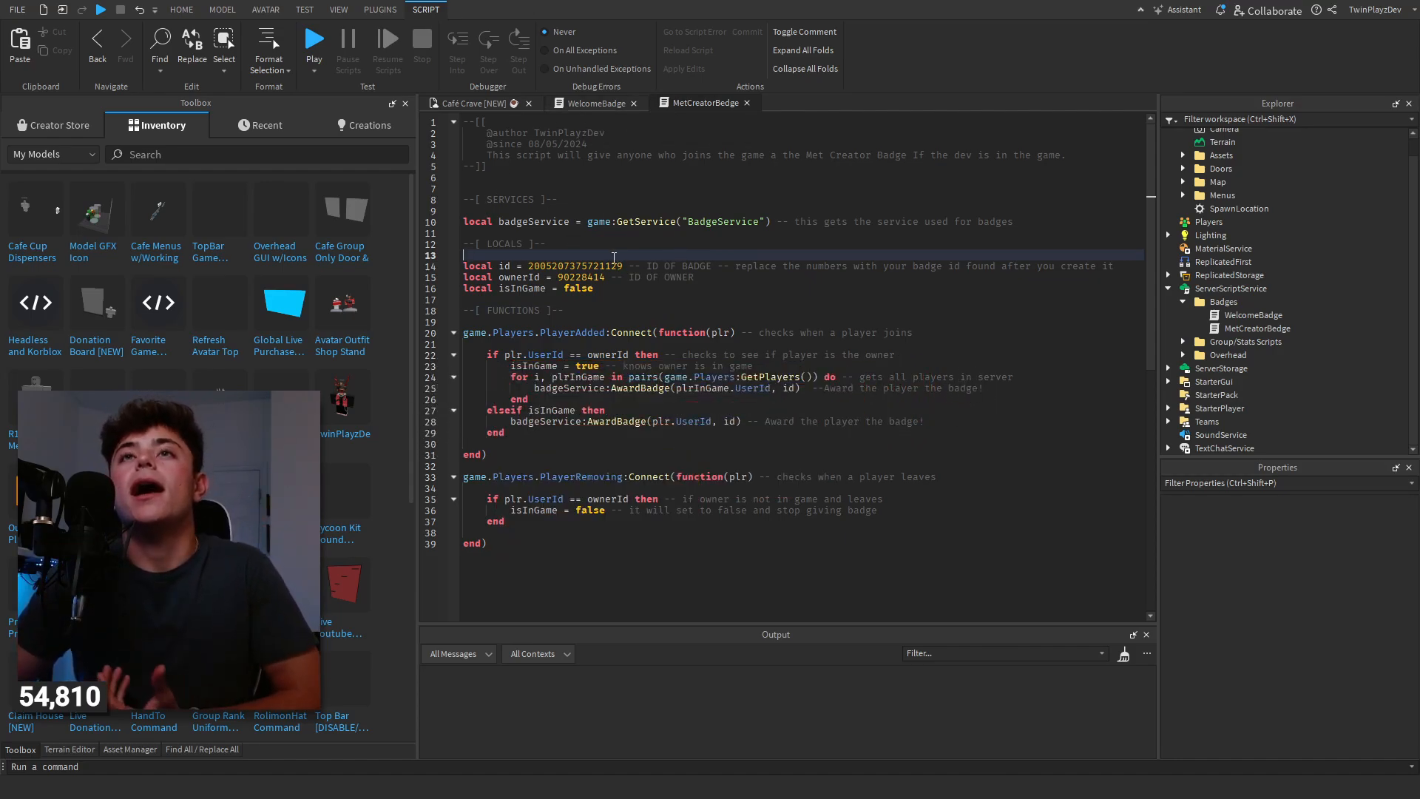
Select the Badges folder under ServerScriptService and bring up its Insert Object list
left_click(596, 102)
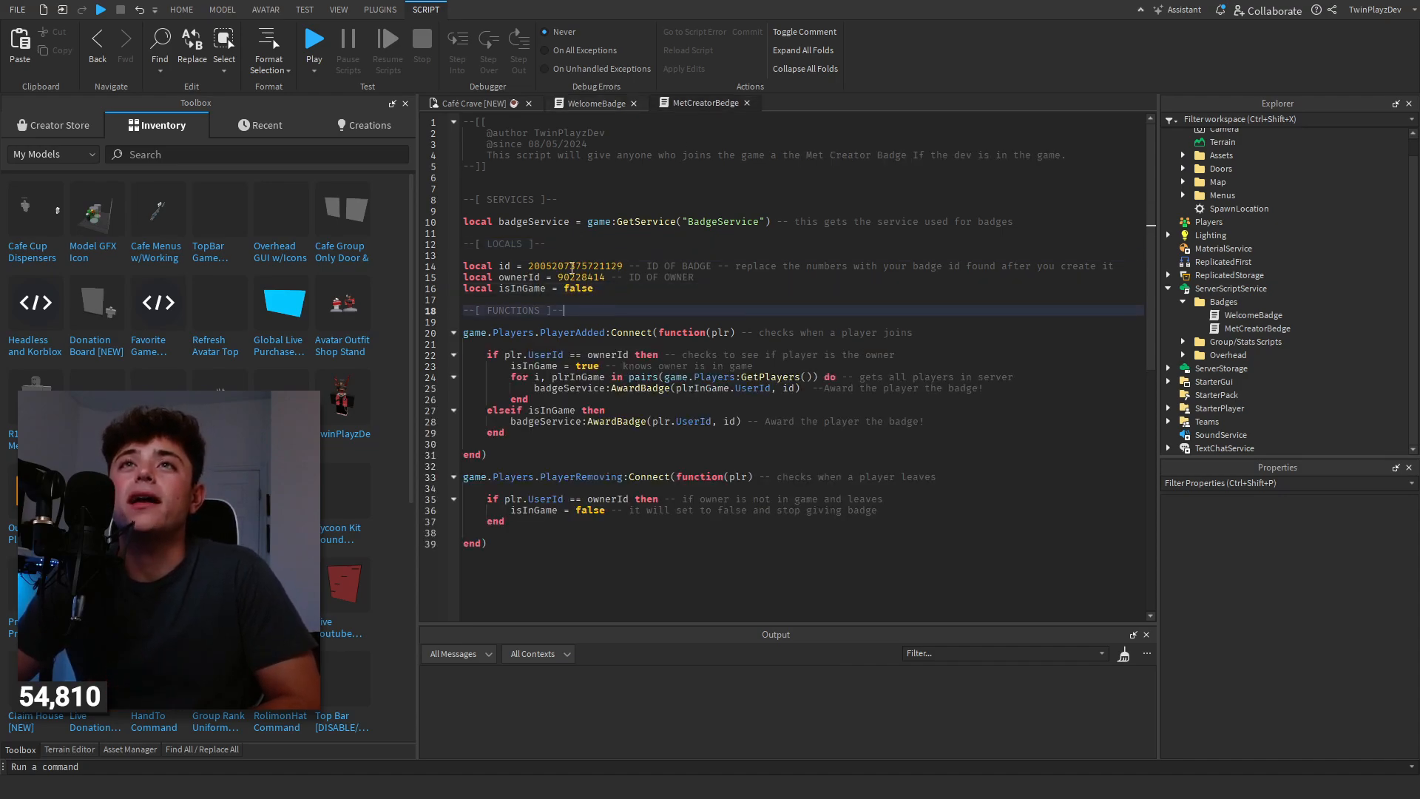
left_click(1222, 302)
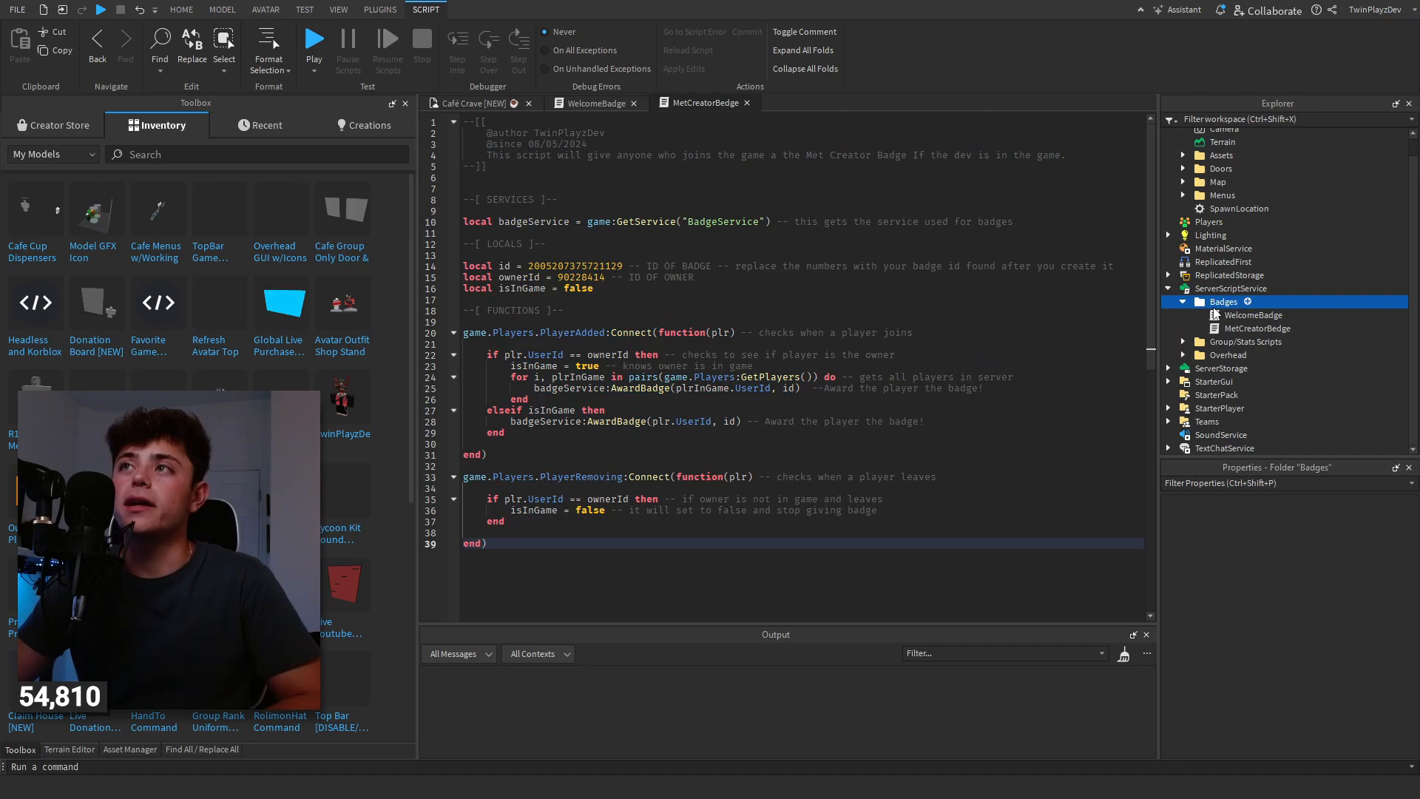
left_click(1223, 301)
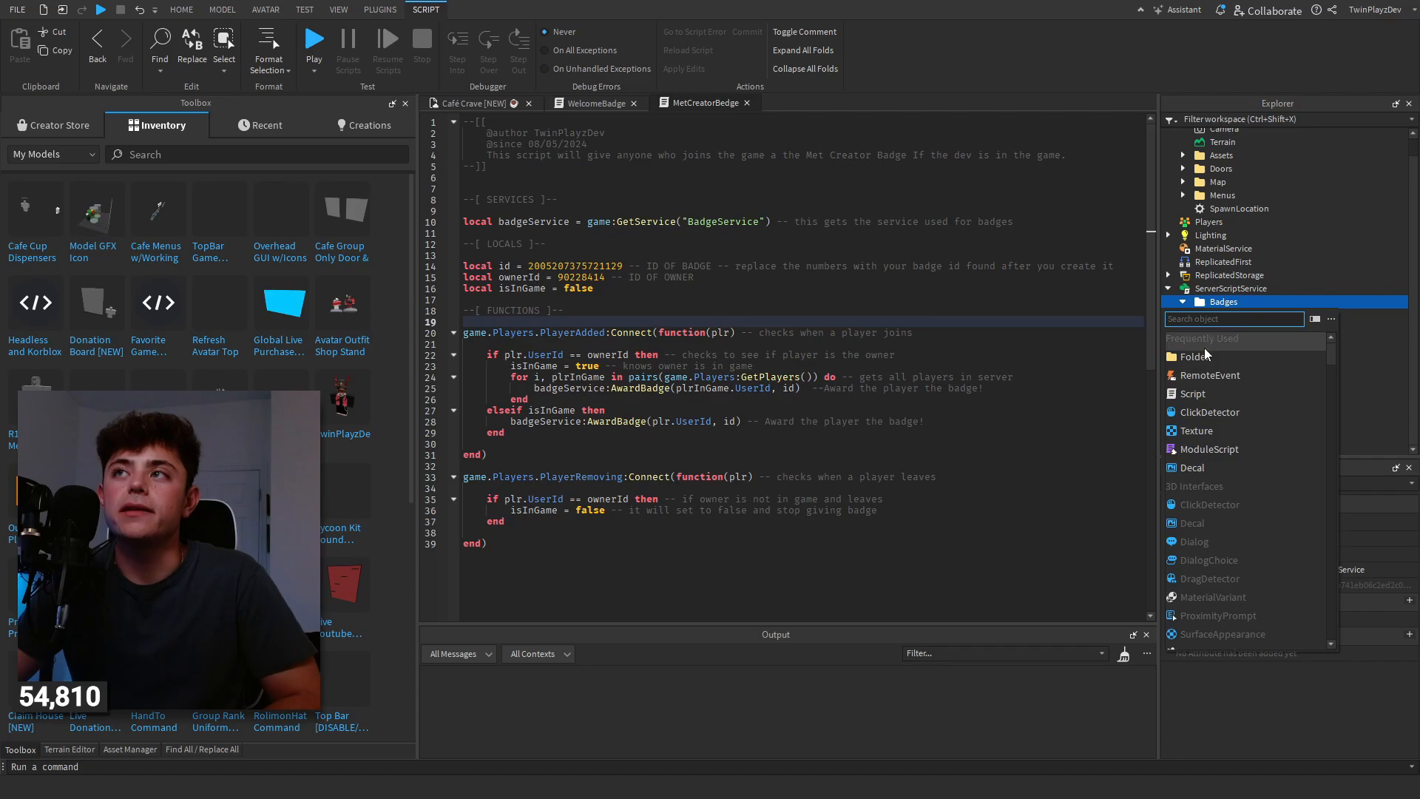
Dismiss the Insert Object list and return to the MetCreatorBadge script code
left_click(1222, 301)
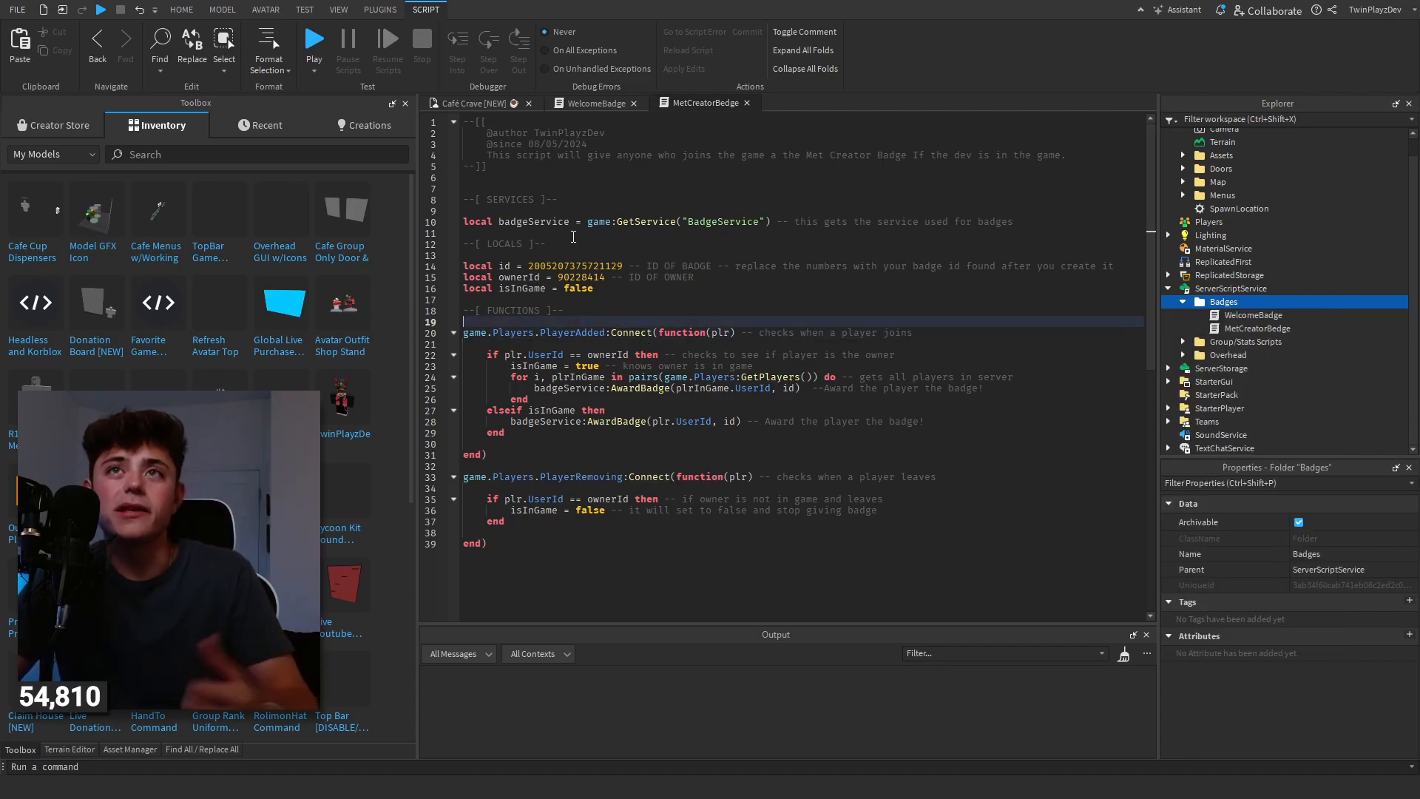
left_click(528, 232)
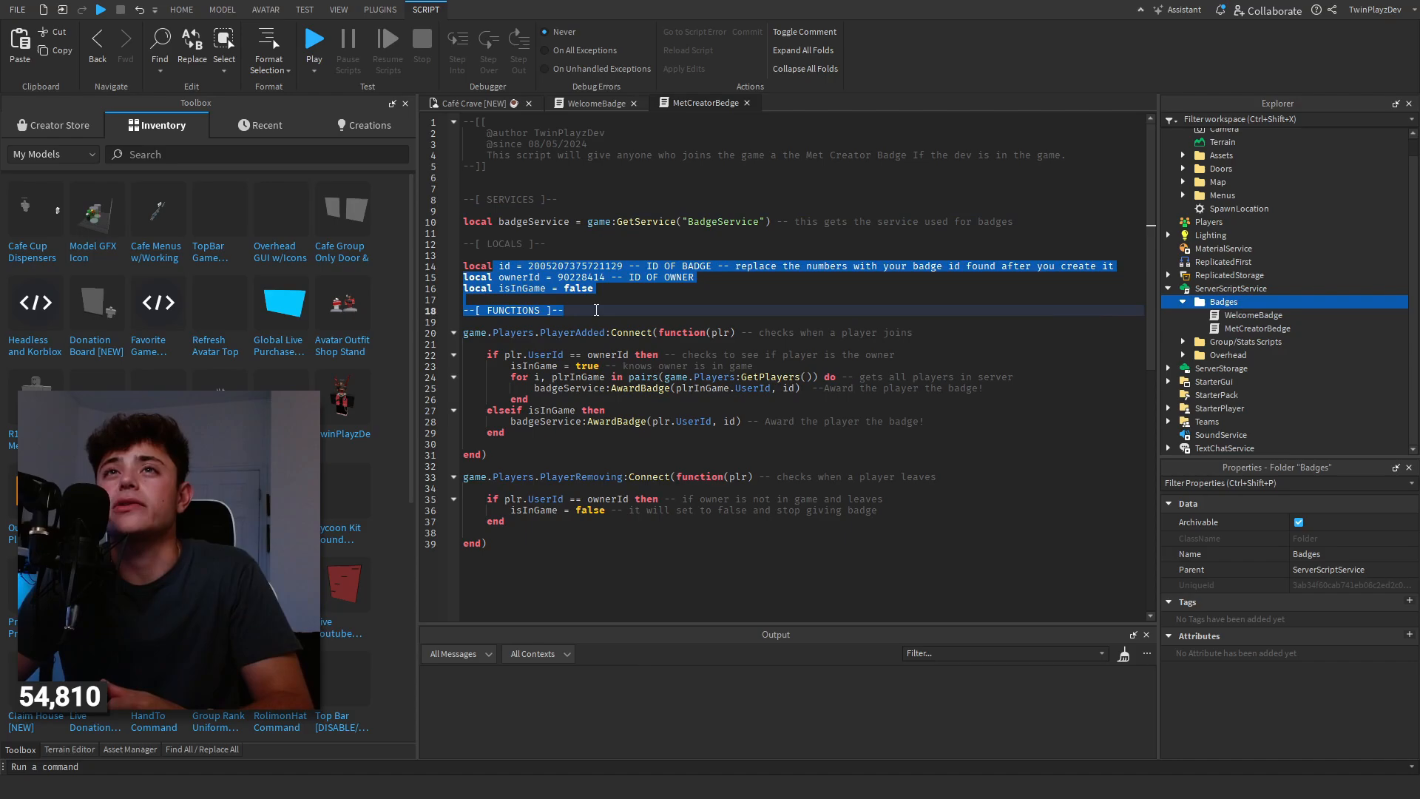
Review the script's join and leave handlers, highlighting isInGame, then return to Café Crave [NEW]
left_click(622, 266)
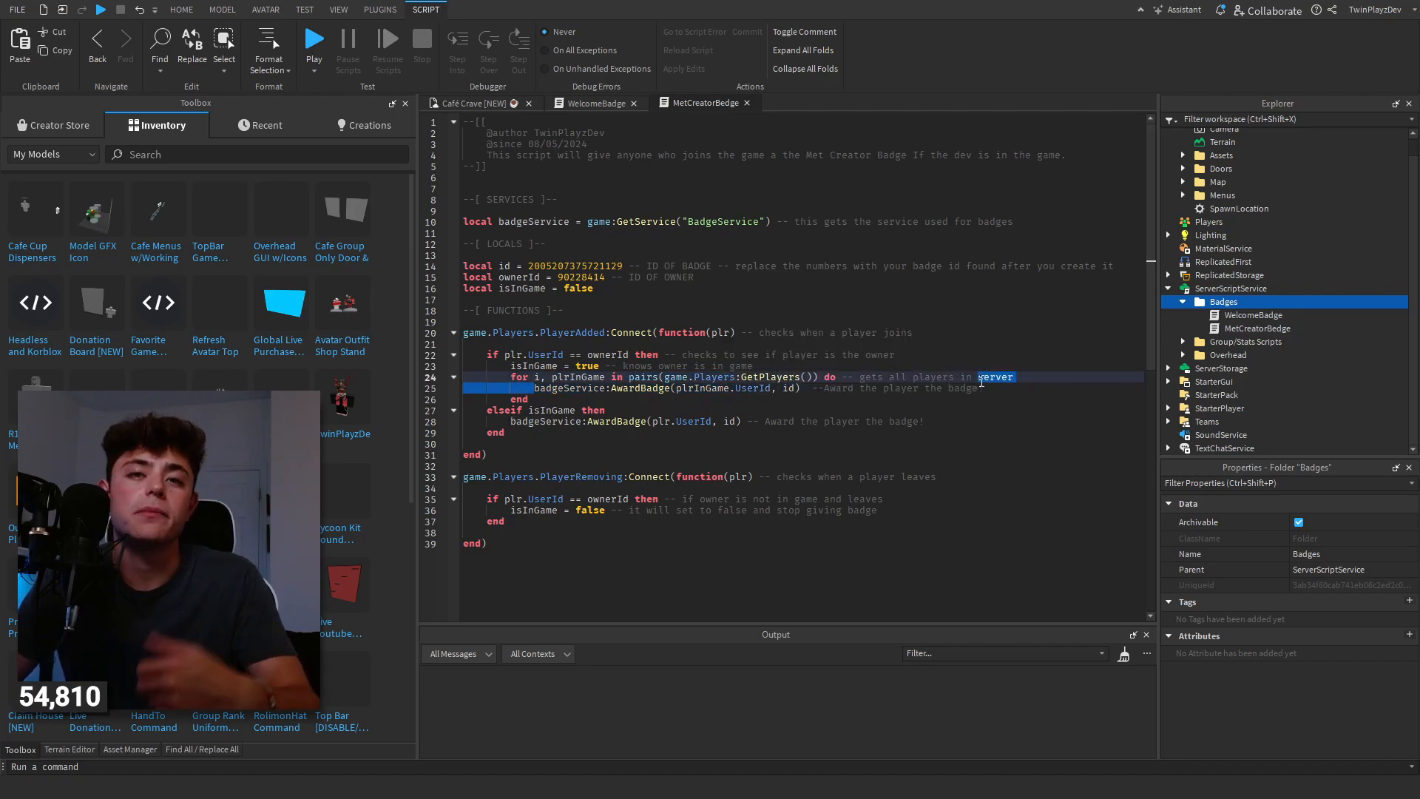
left_click(503, 376)
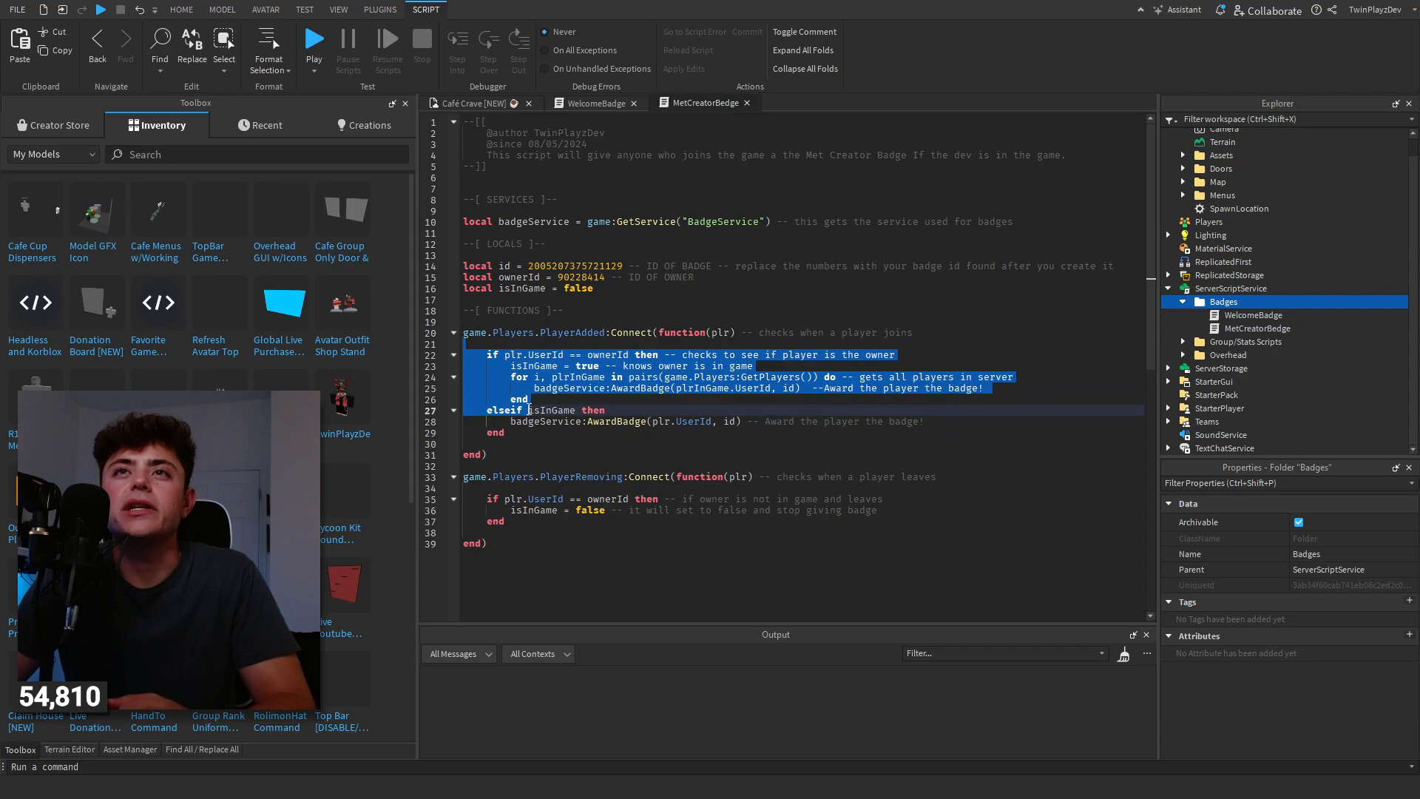
double_click(550, 409)
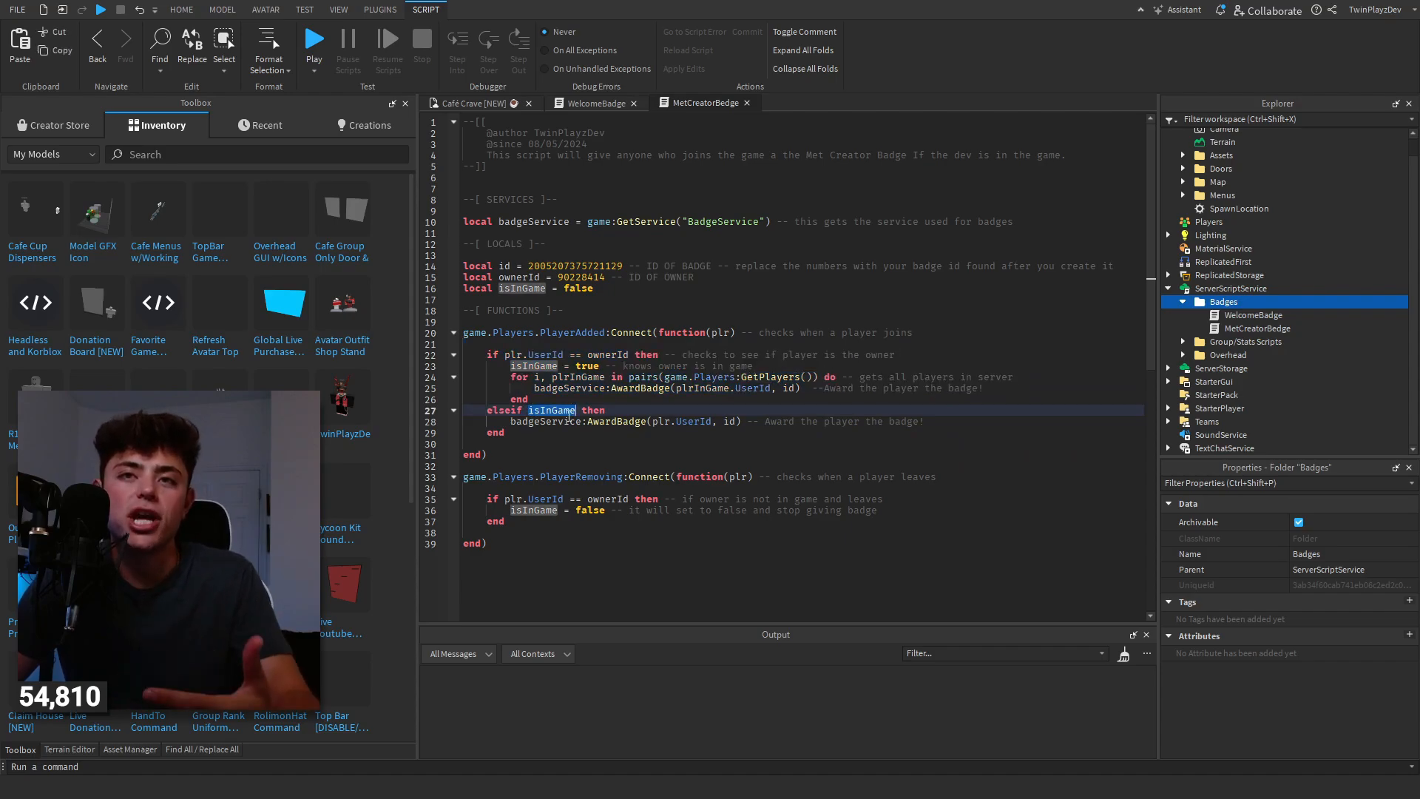
left_click(497, 432)
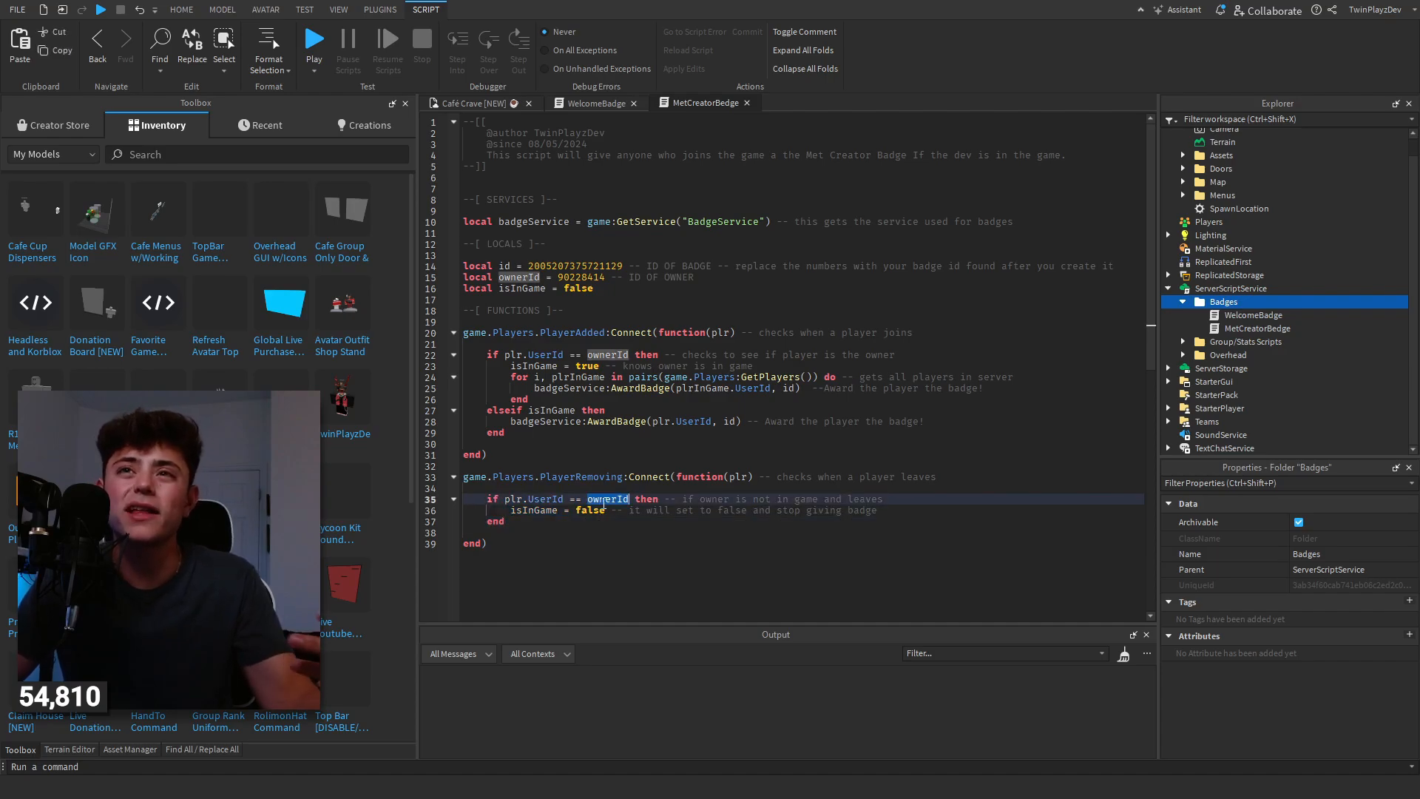
left_click(903, 542)
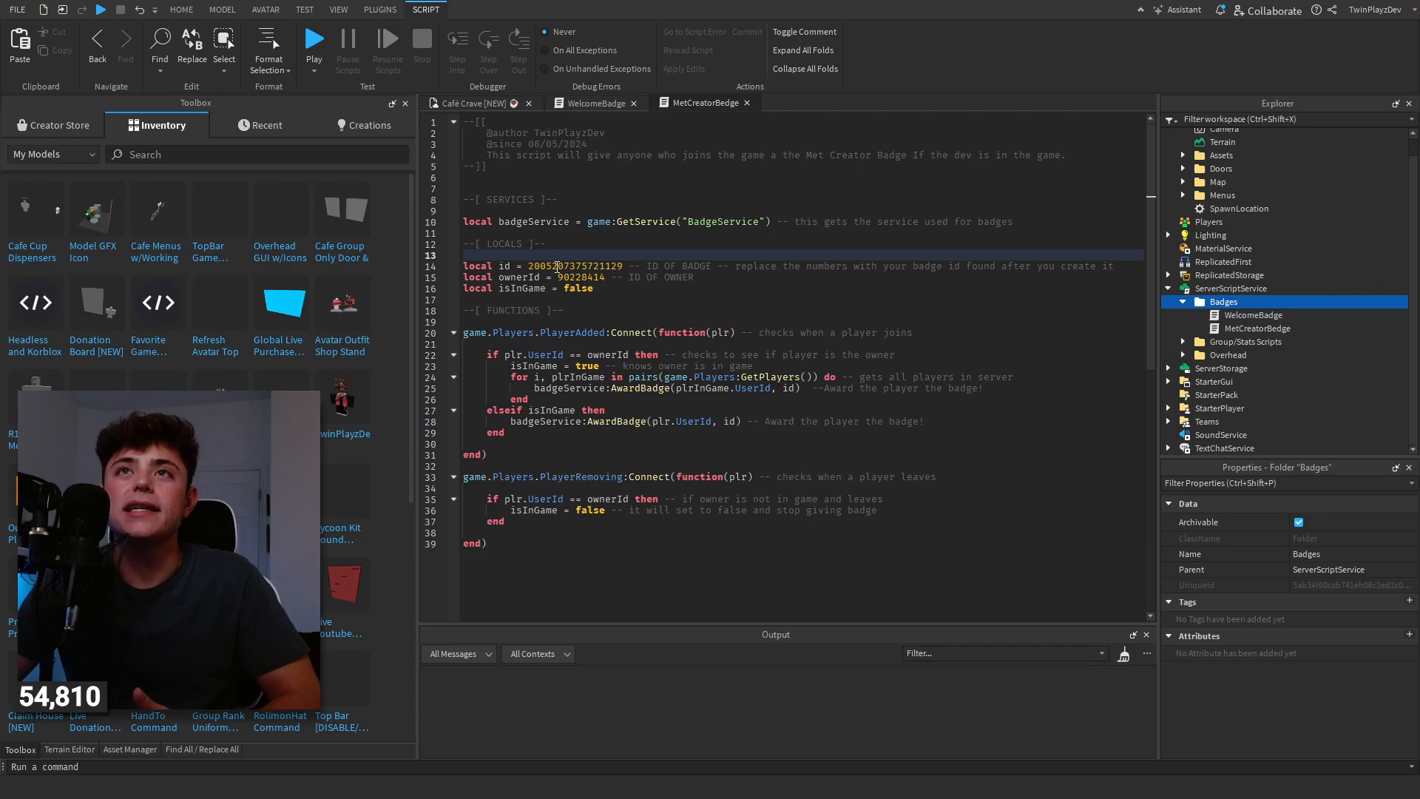
left_click(181, 9)
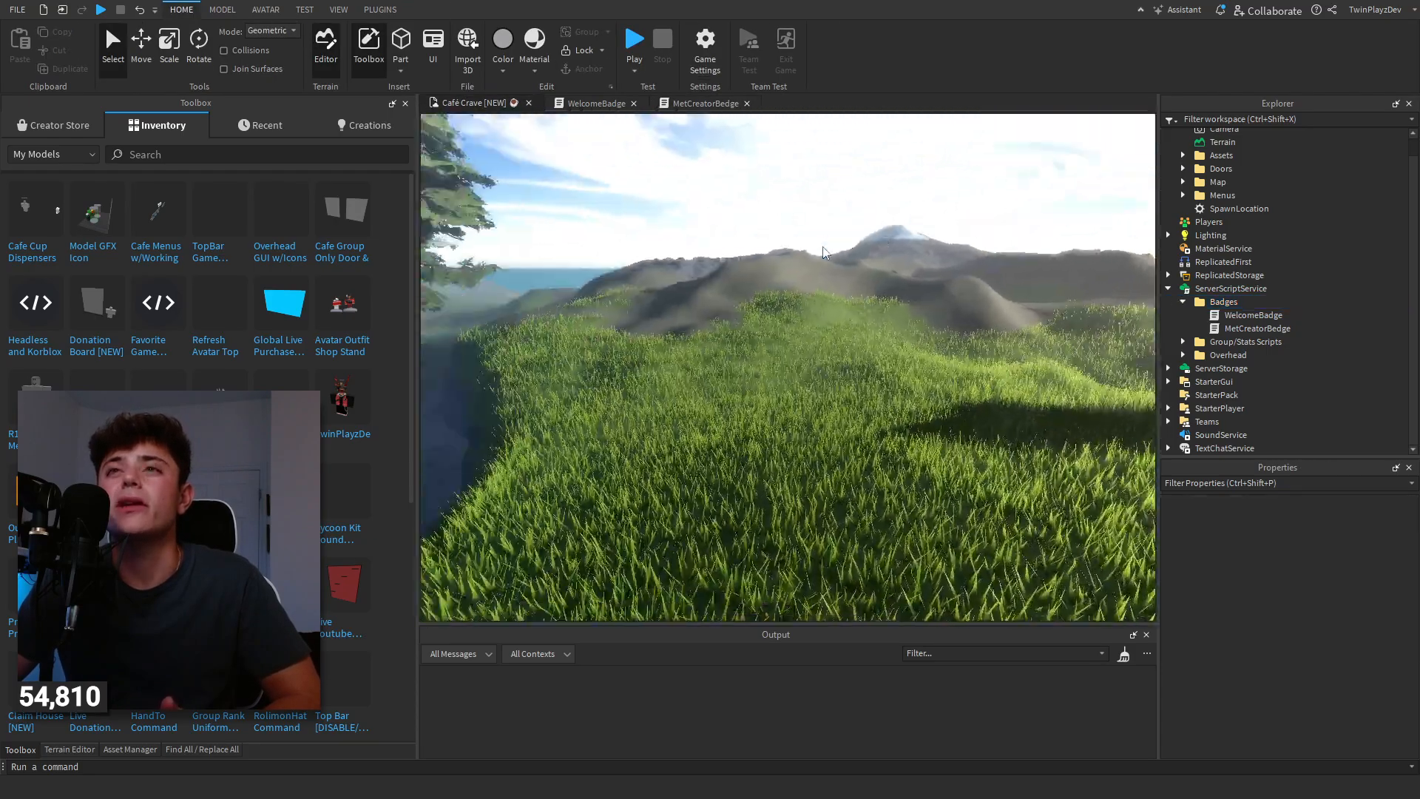
Go from Game Settings to the experience's Badges page on Creator Dashboard
left_click(703, 44)
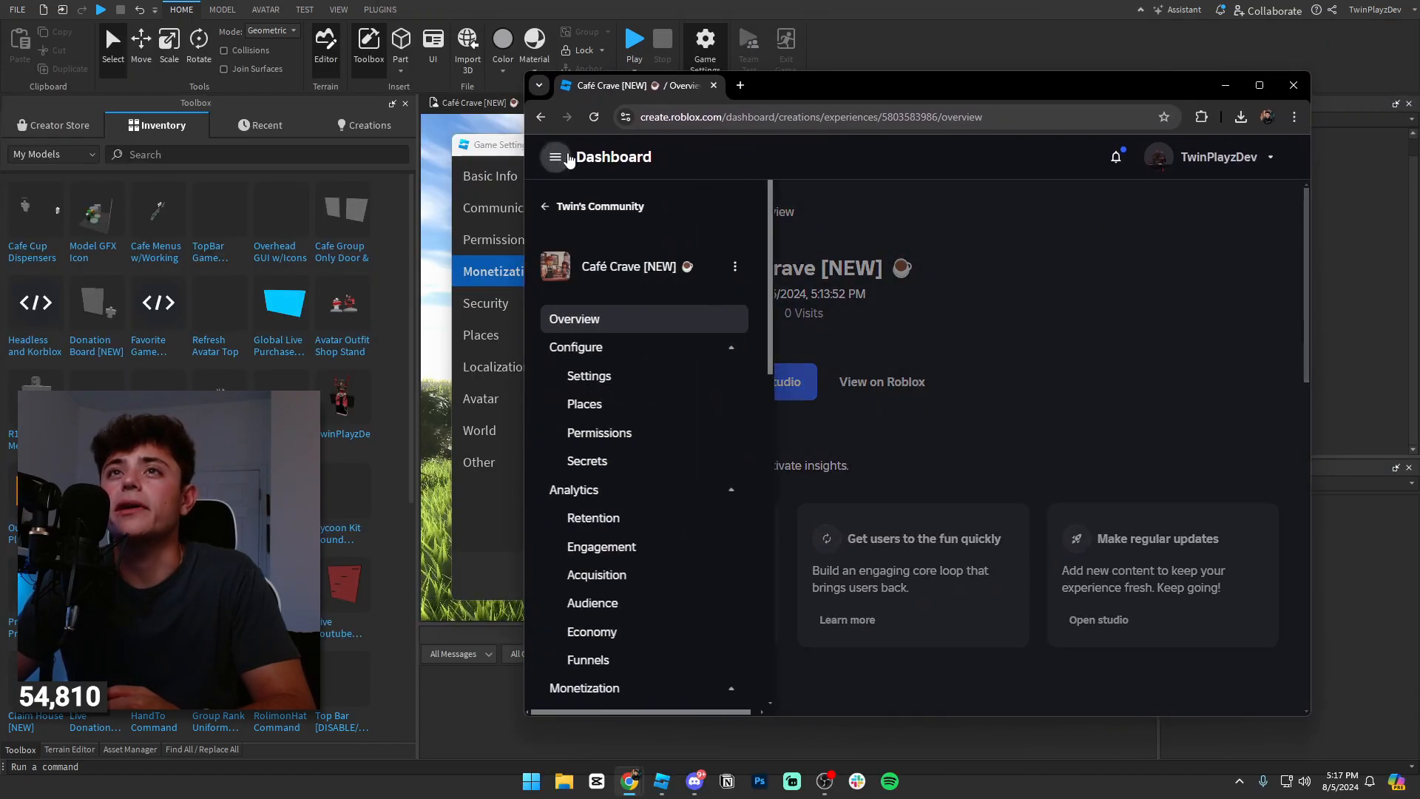
scroll("down", 3)
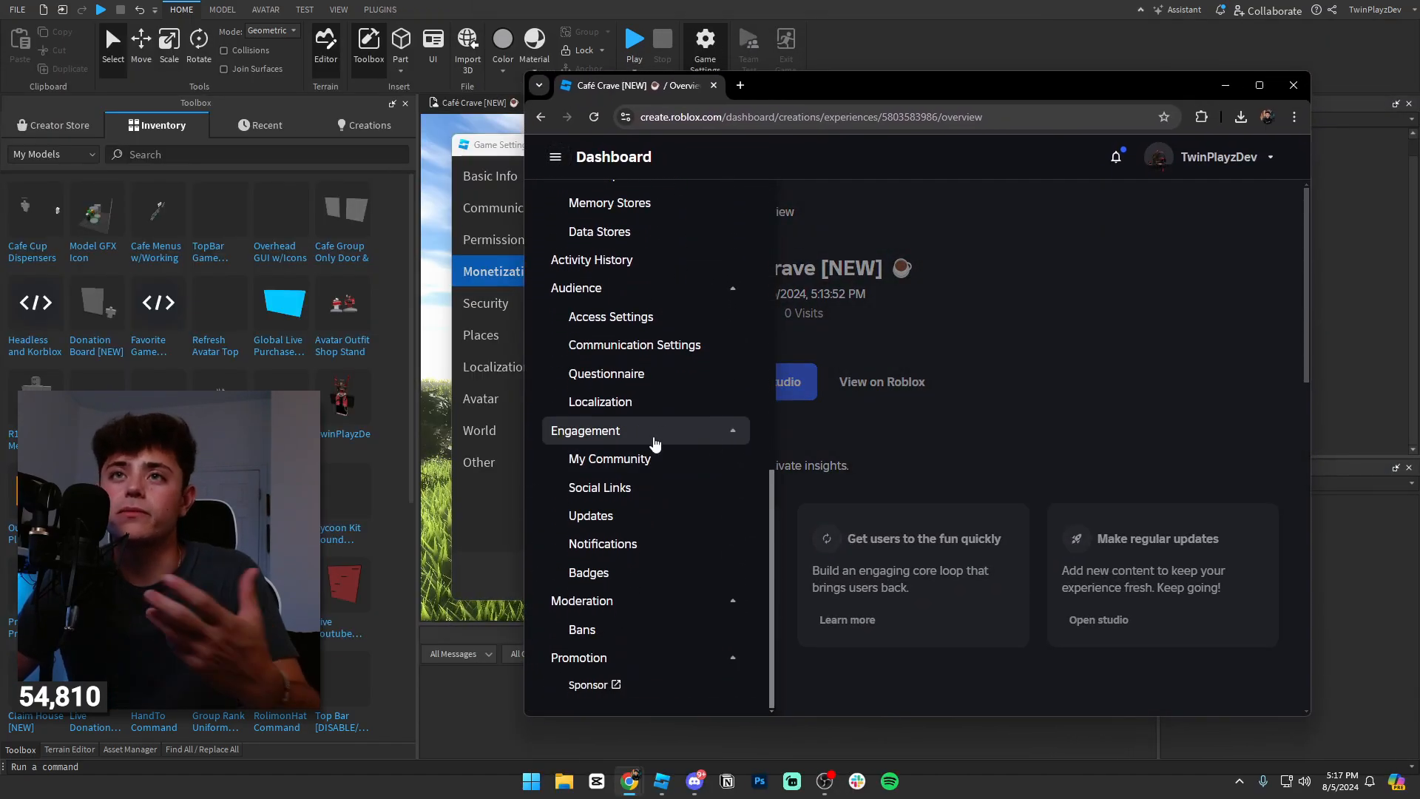
left_click(589, 573)
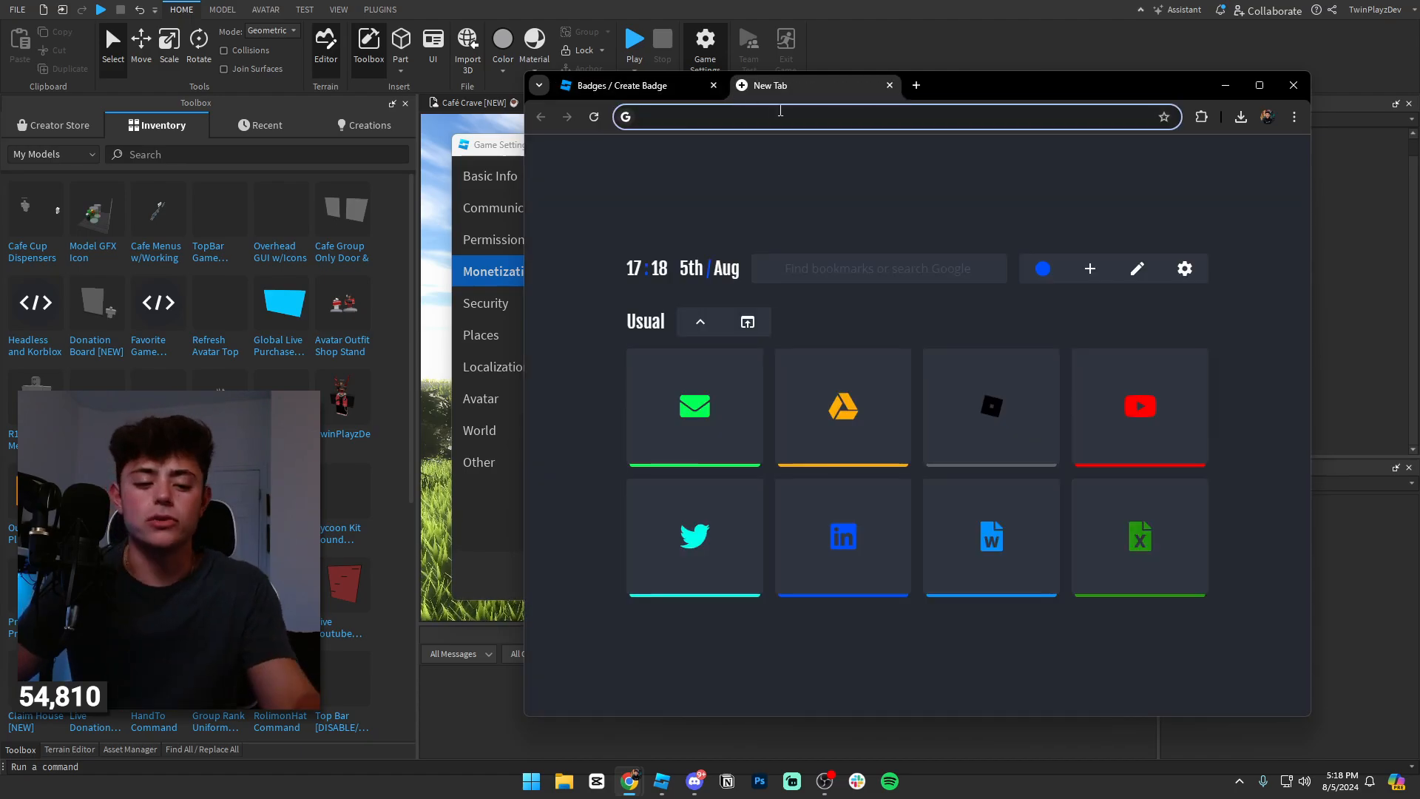
Search Google Images for 'met owner badge roblox'
type("met owner badge")
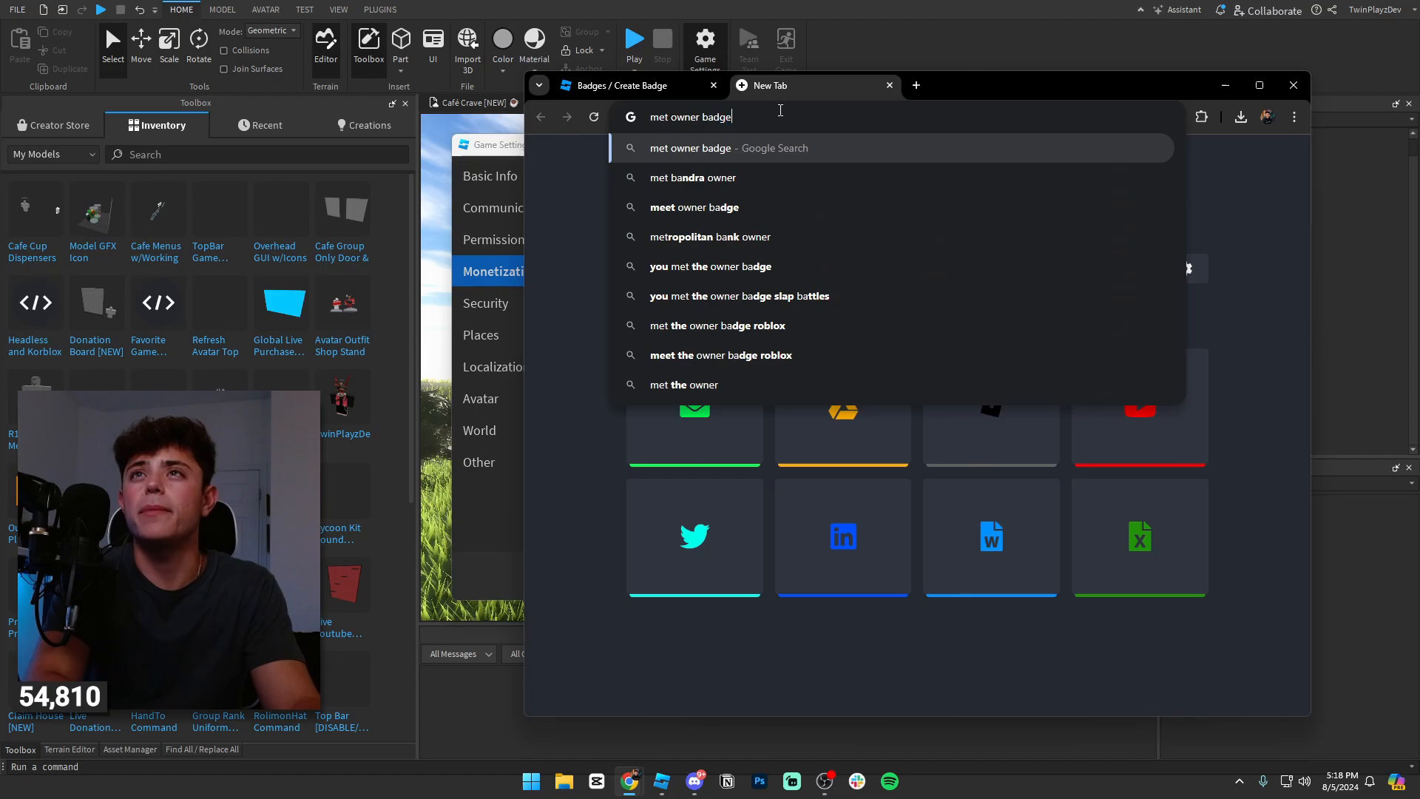
left_click(714, 325)
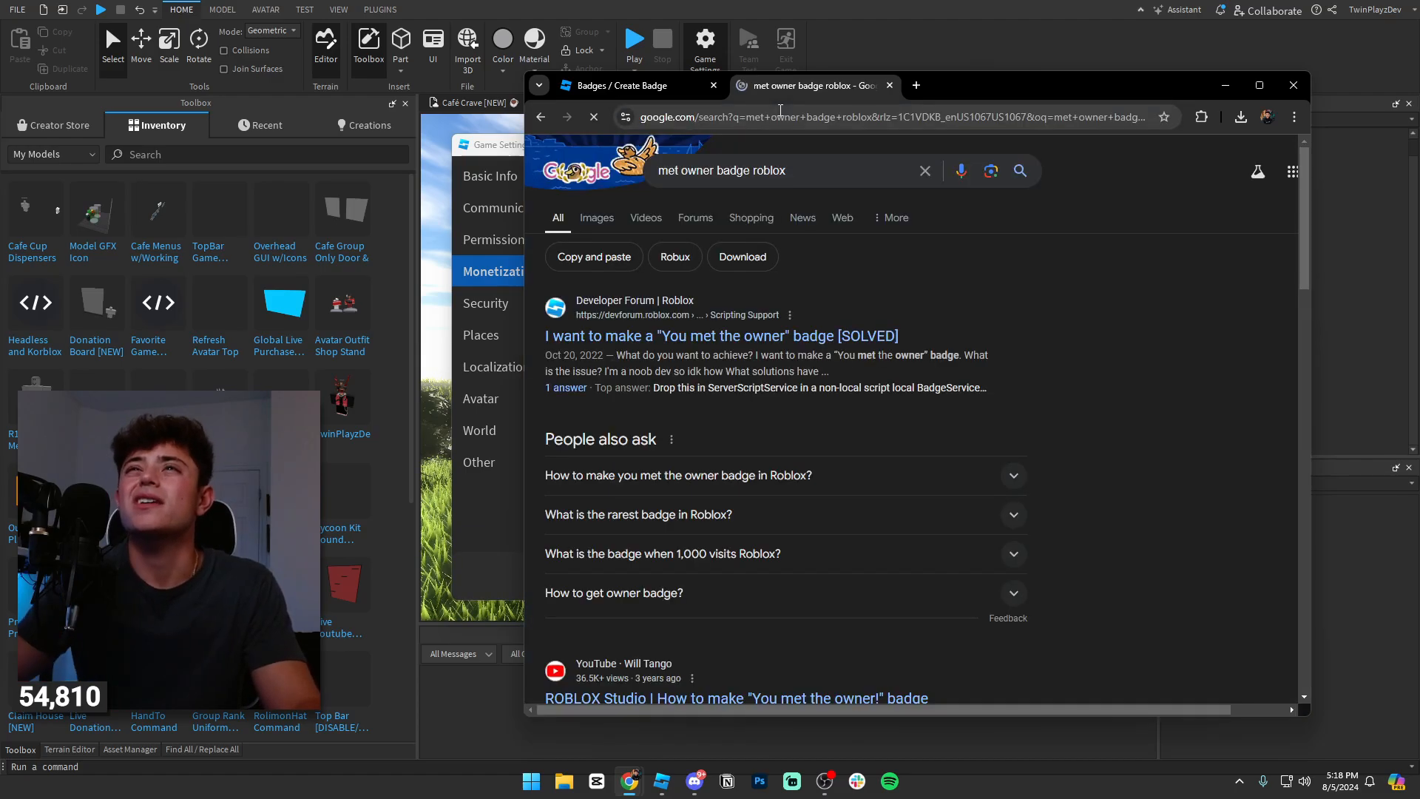
left_click(596, 218)
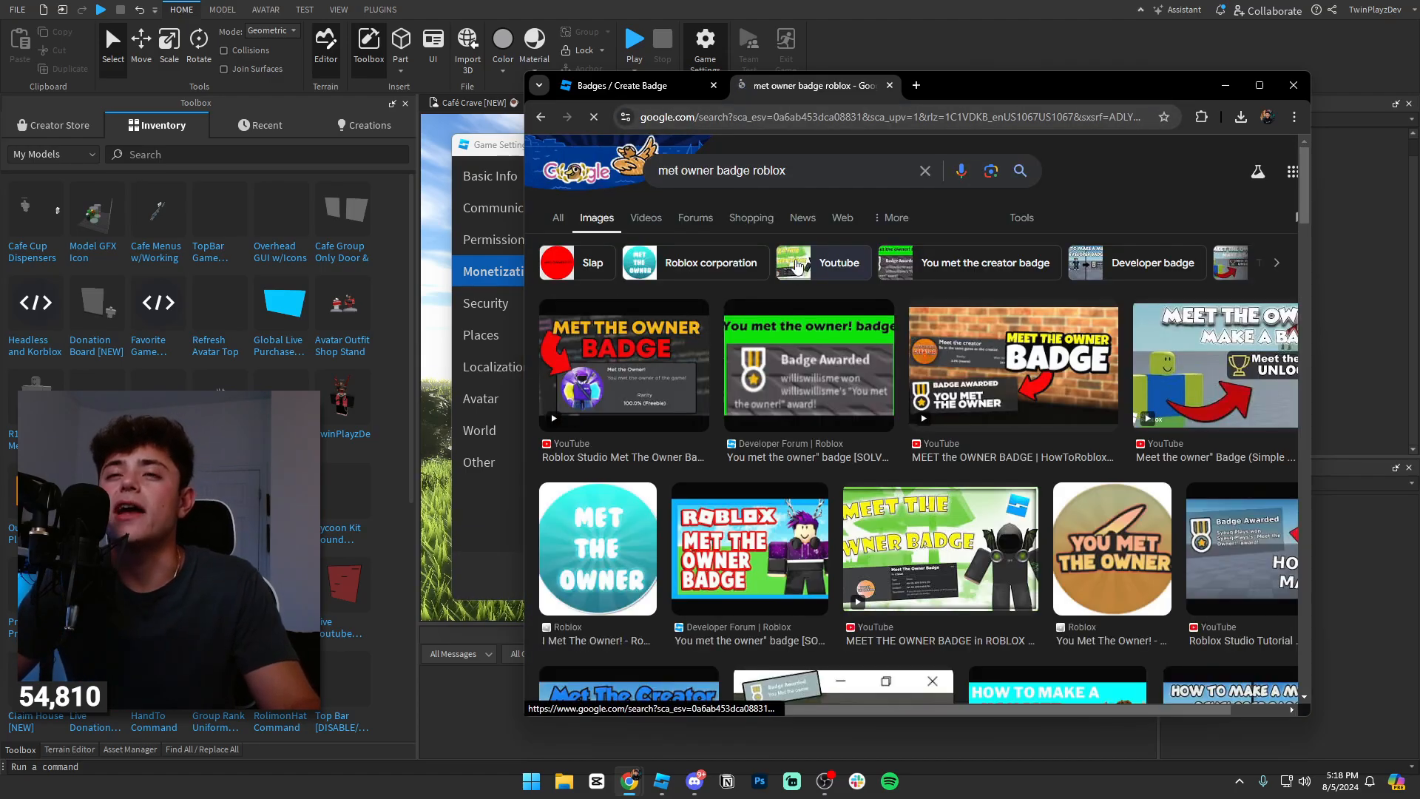
scroll("down", 3)
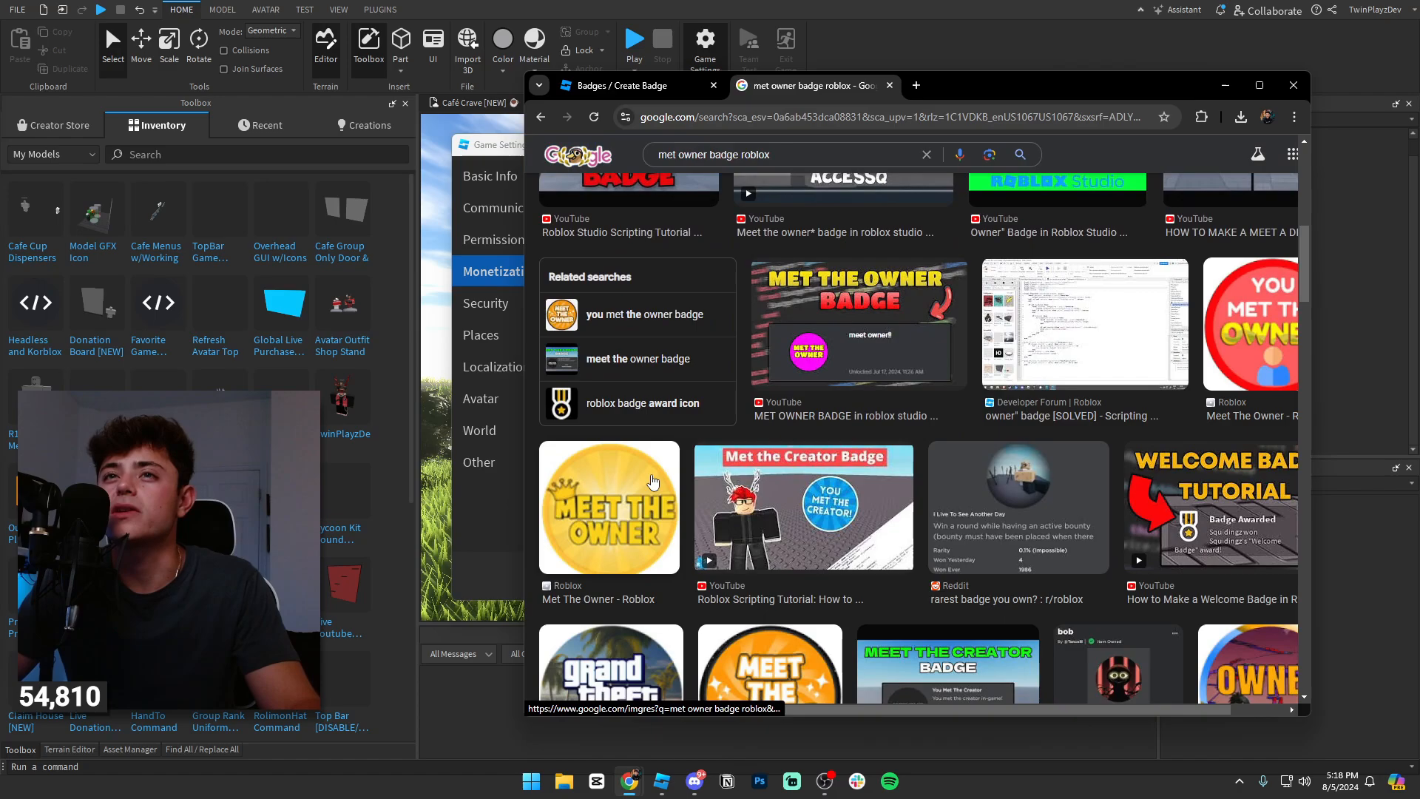
Preview the teal Met The Owner badge image and copy it
left_click(609, 508)
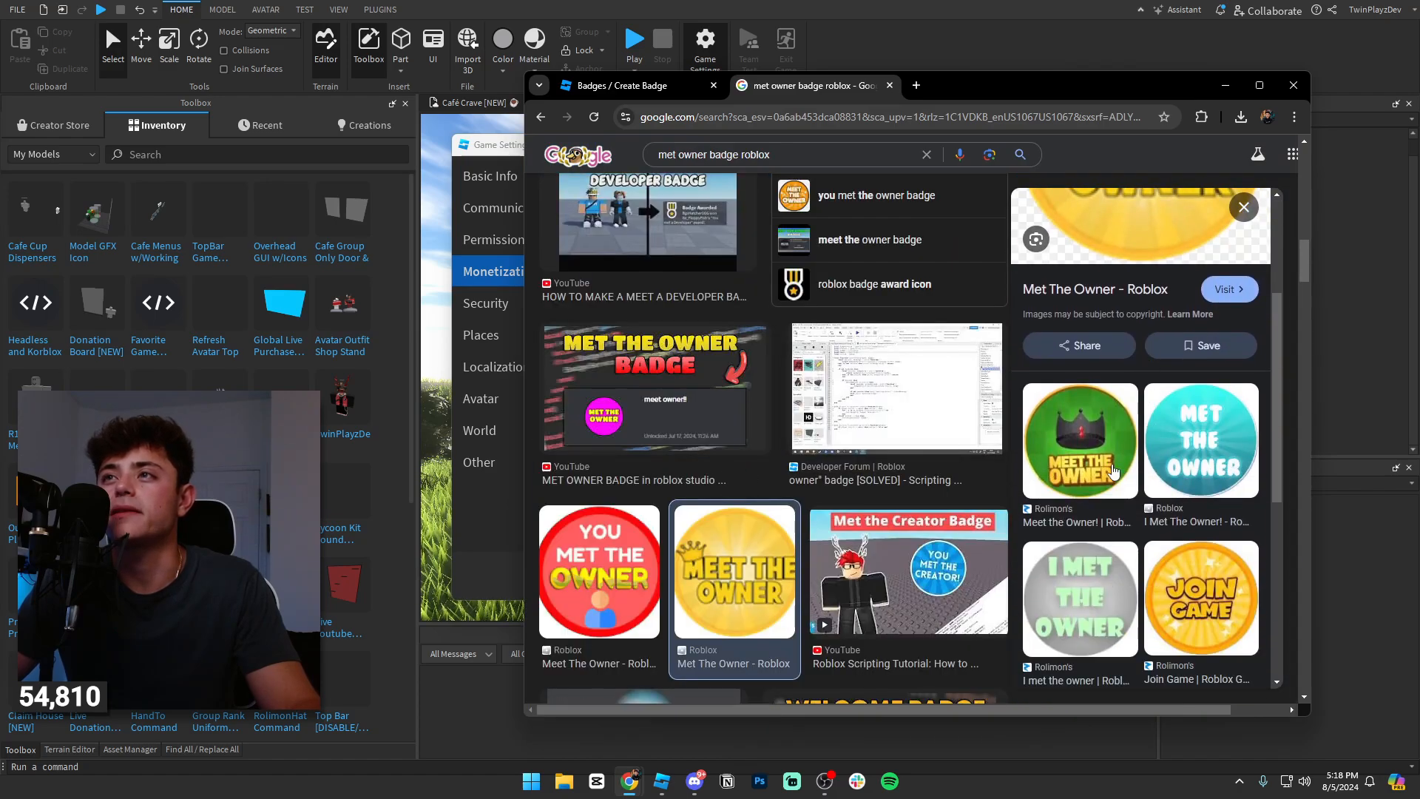
left_click(1080, 439)
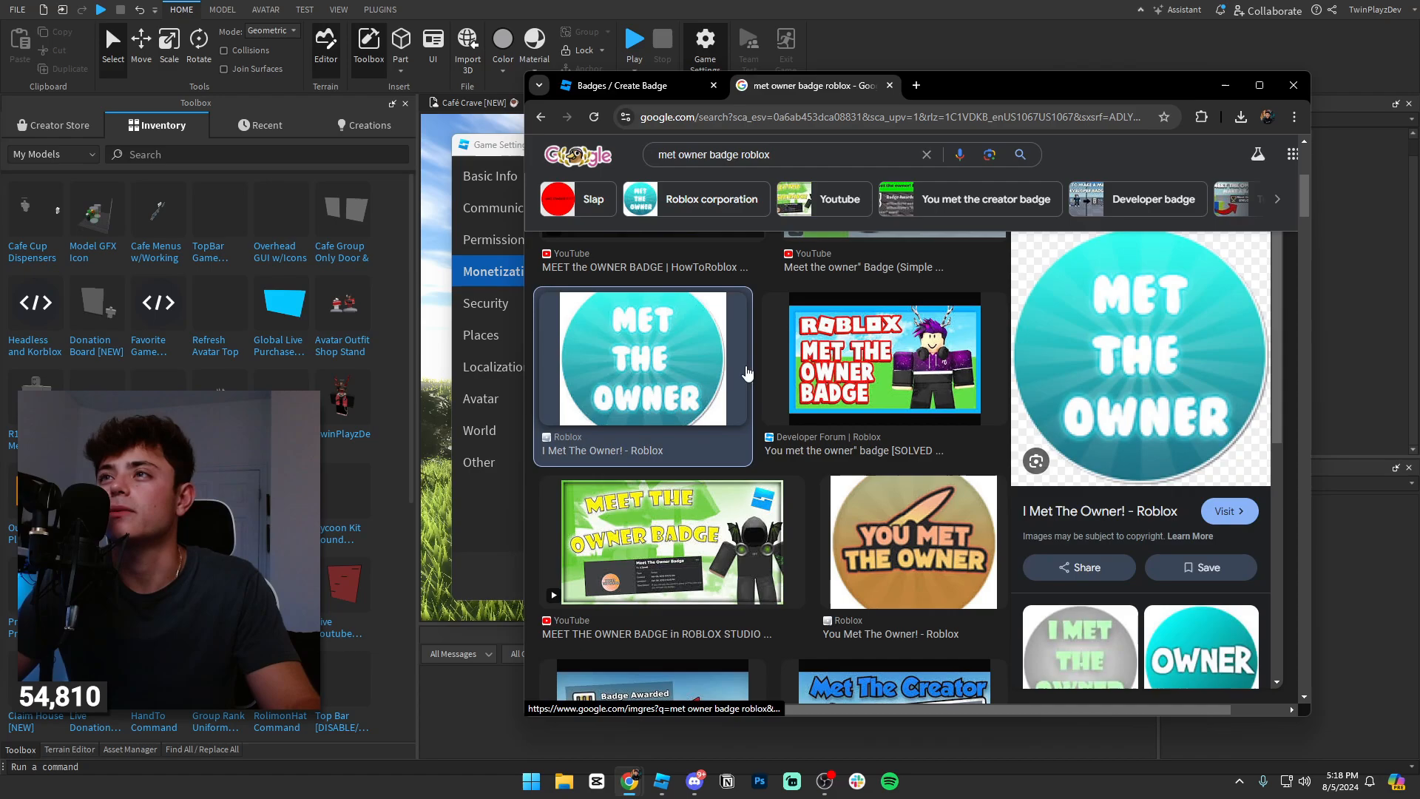
right_click(1141, 353)
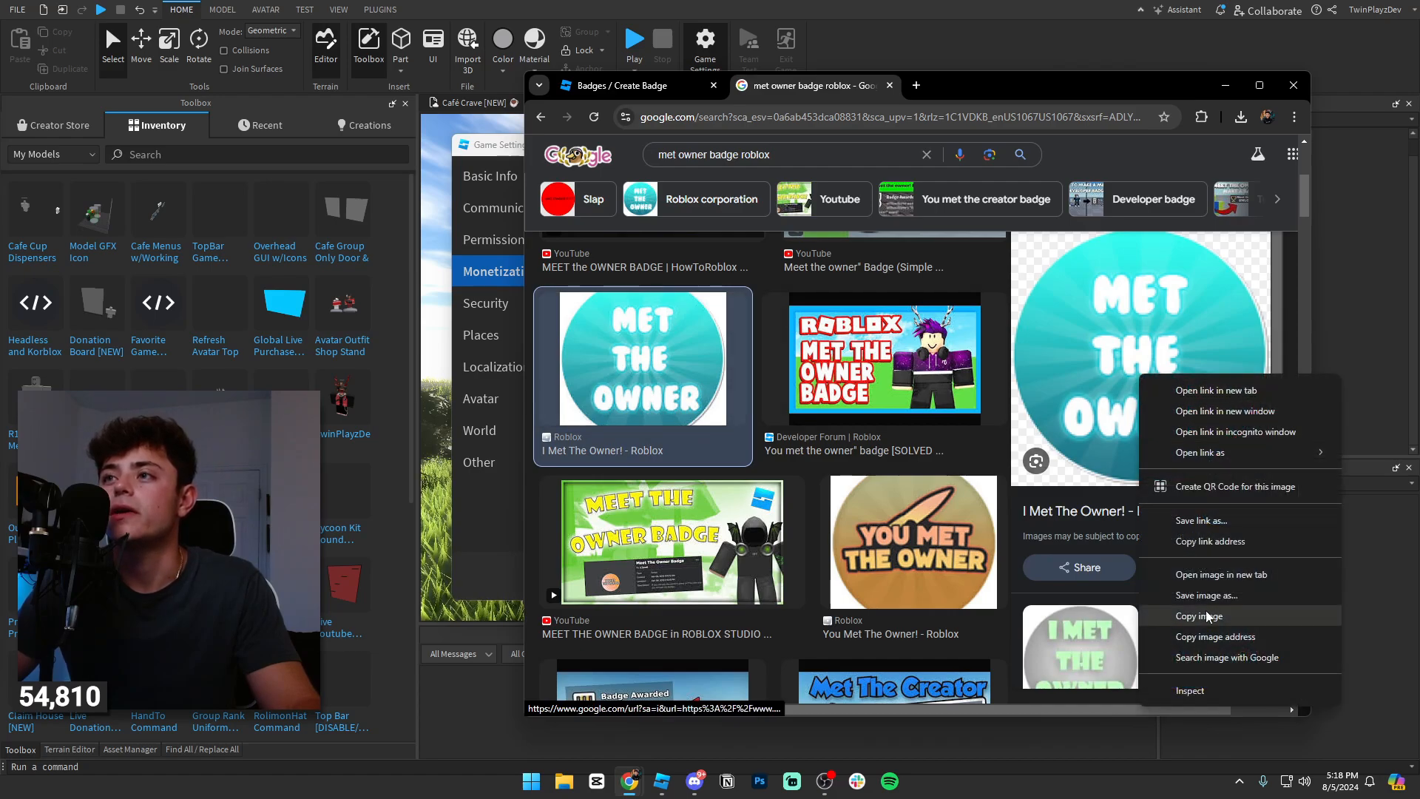
left_click(1206, 595)
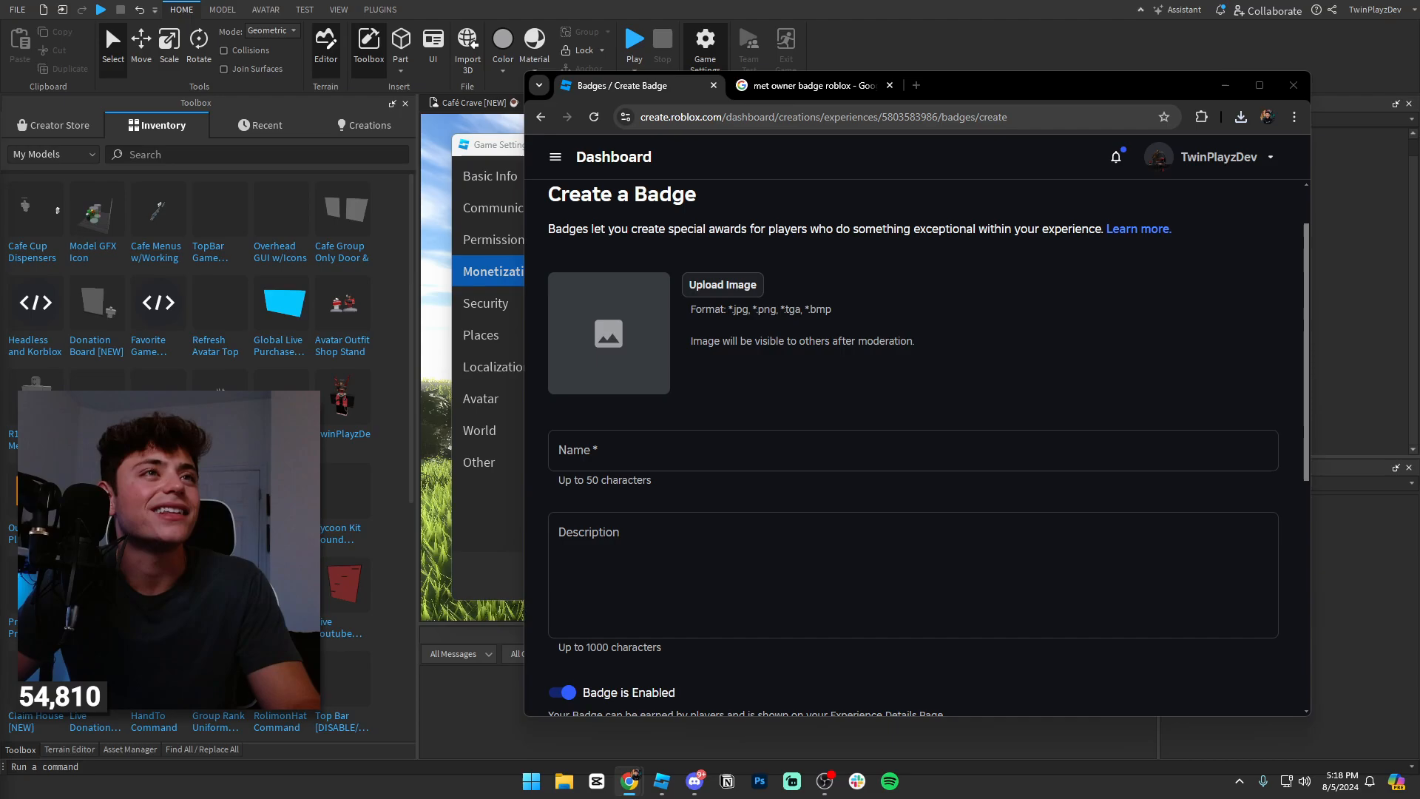
Create a 'Met The Owner' badge described 'You met TwinPlayz!' using the copied image
left_click(722, 283)
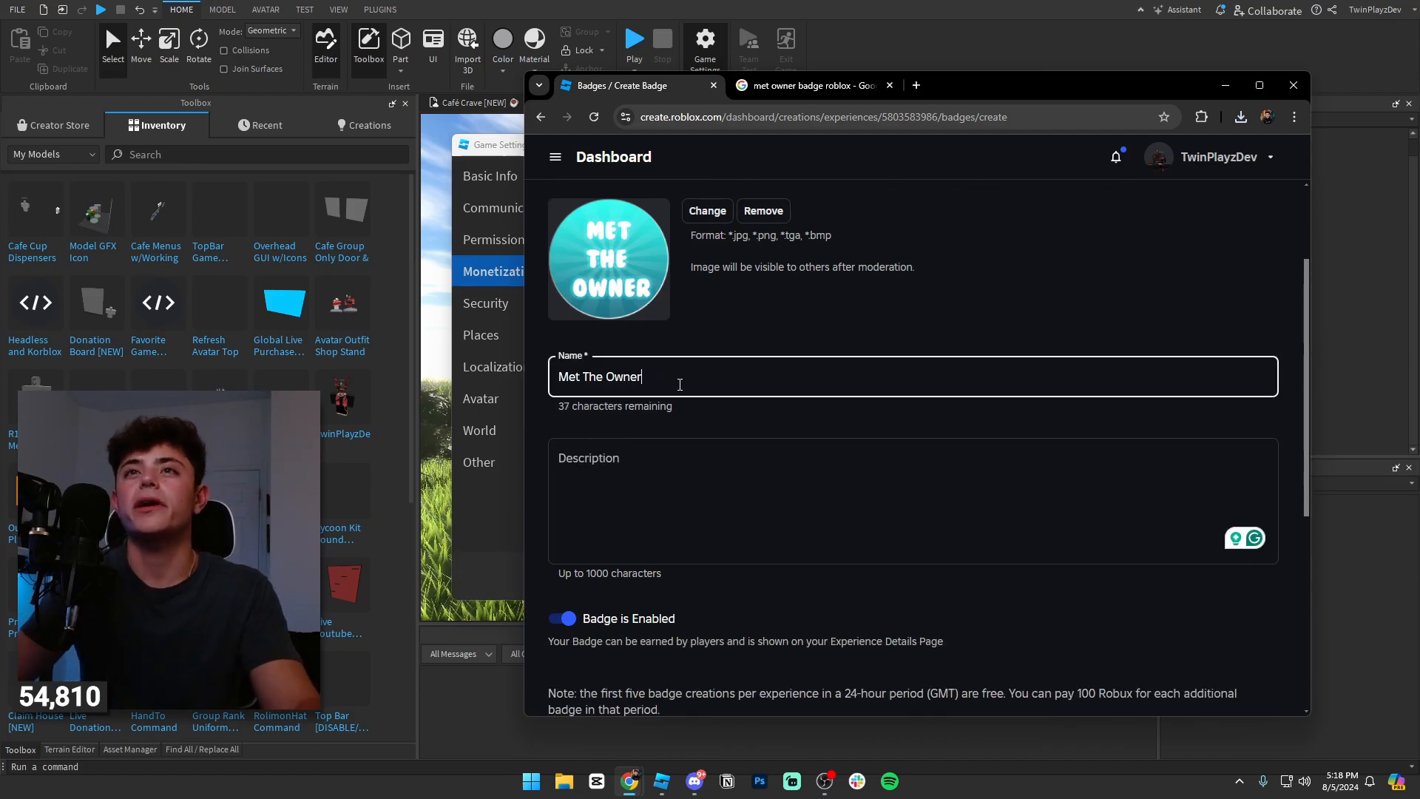
type("You met")
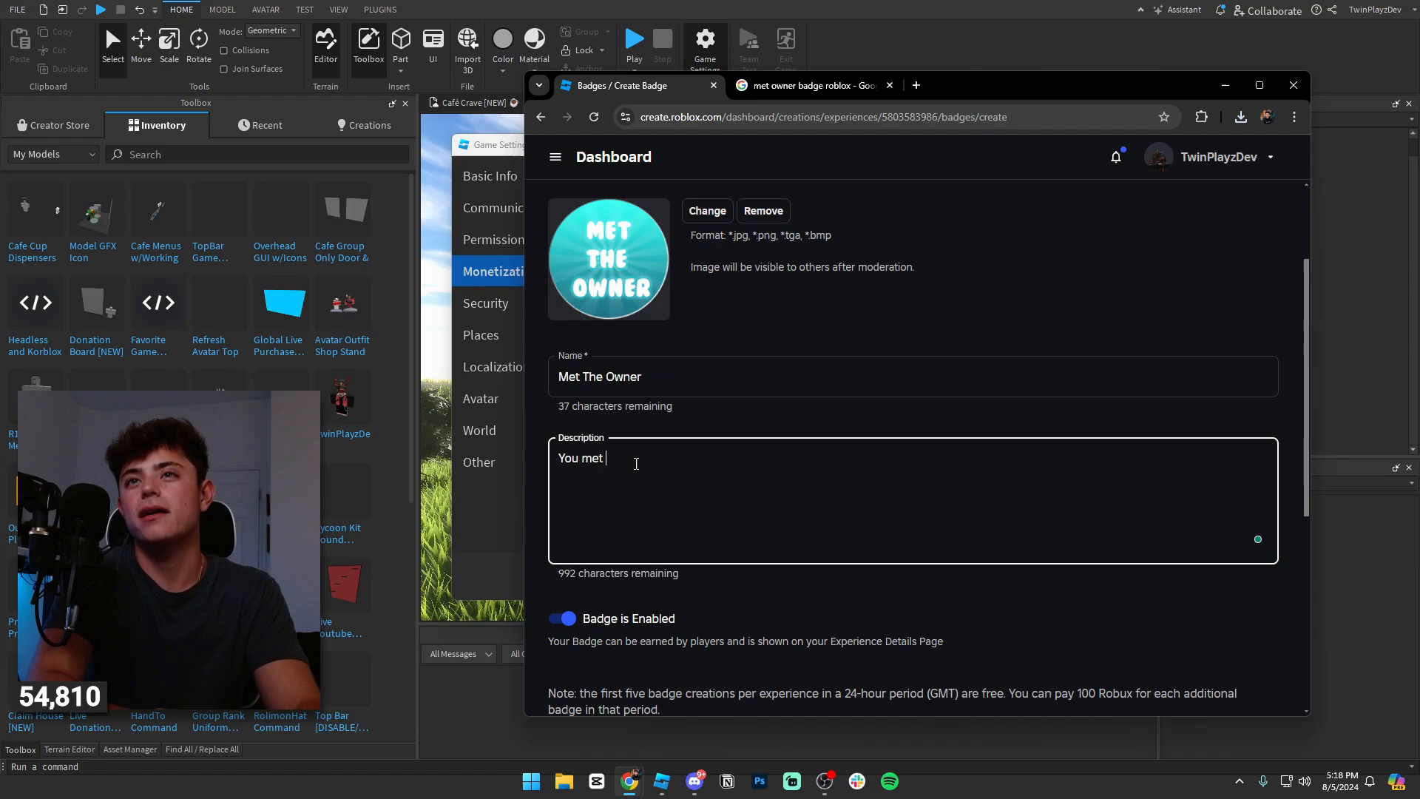
type("TwinPlayz!@")
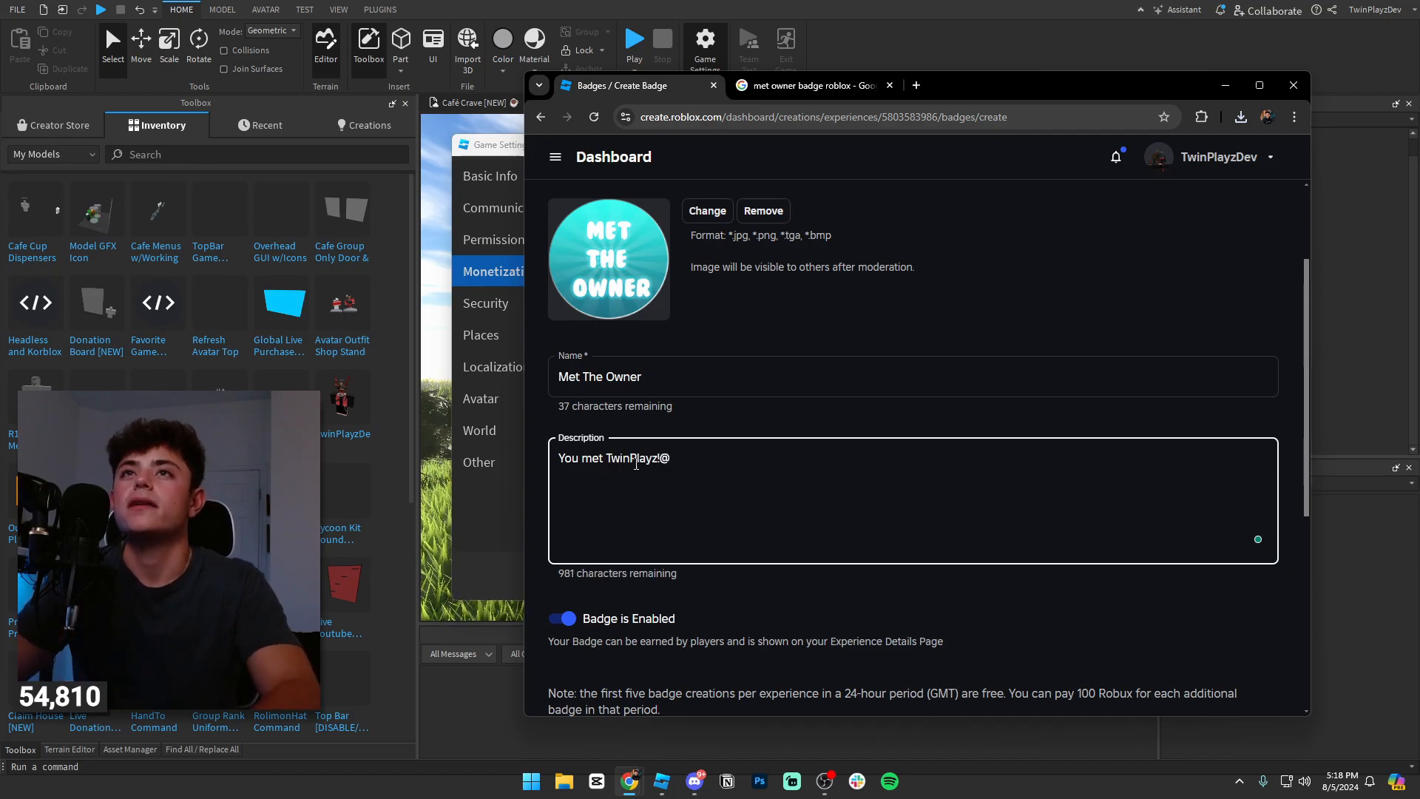
scroll("down", 3)
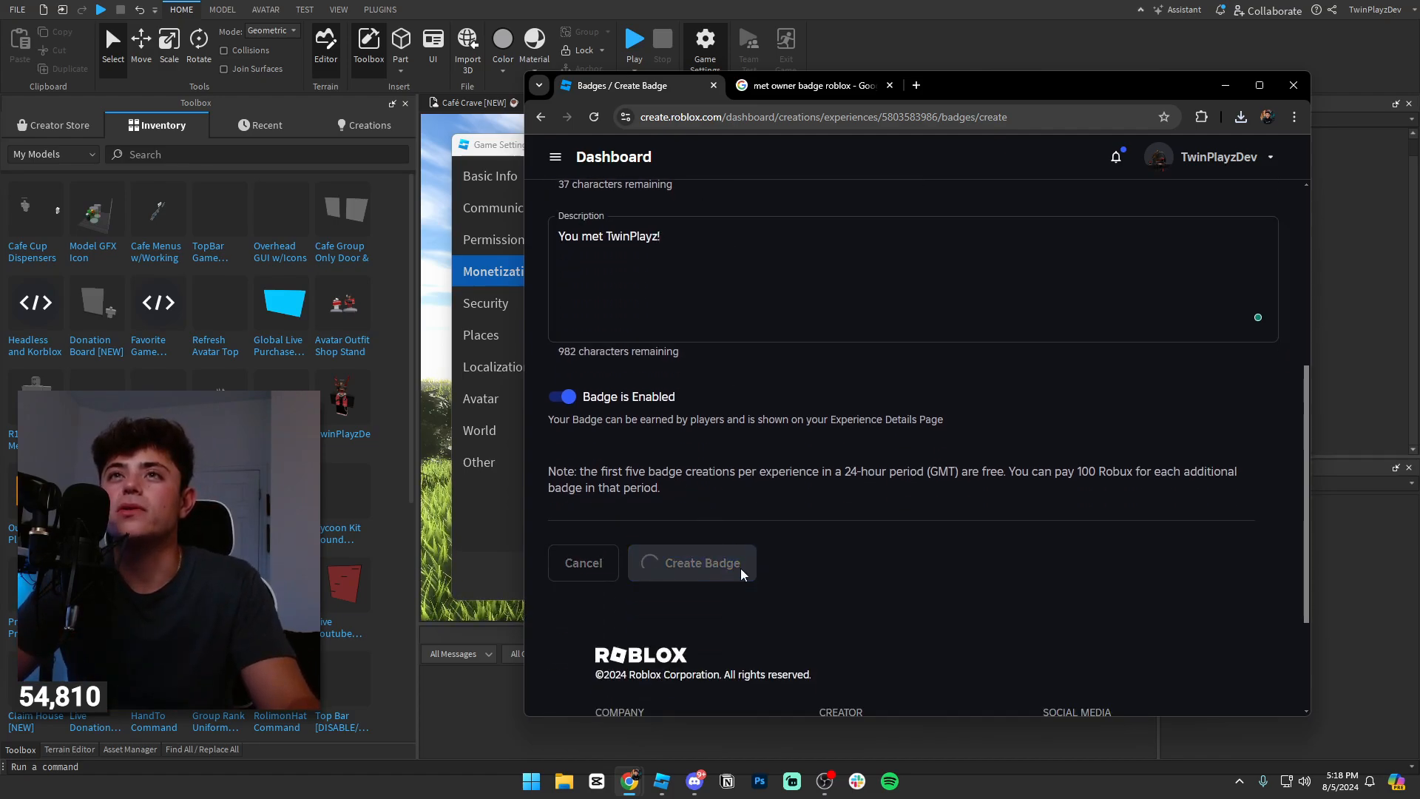
left_click(702, 562)
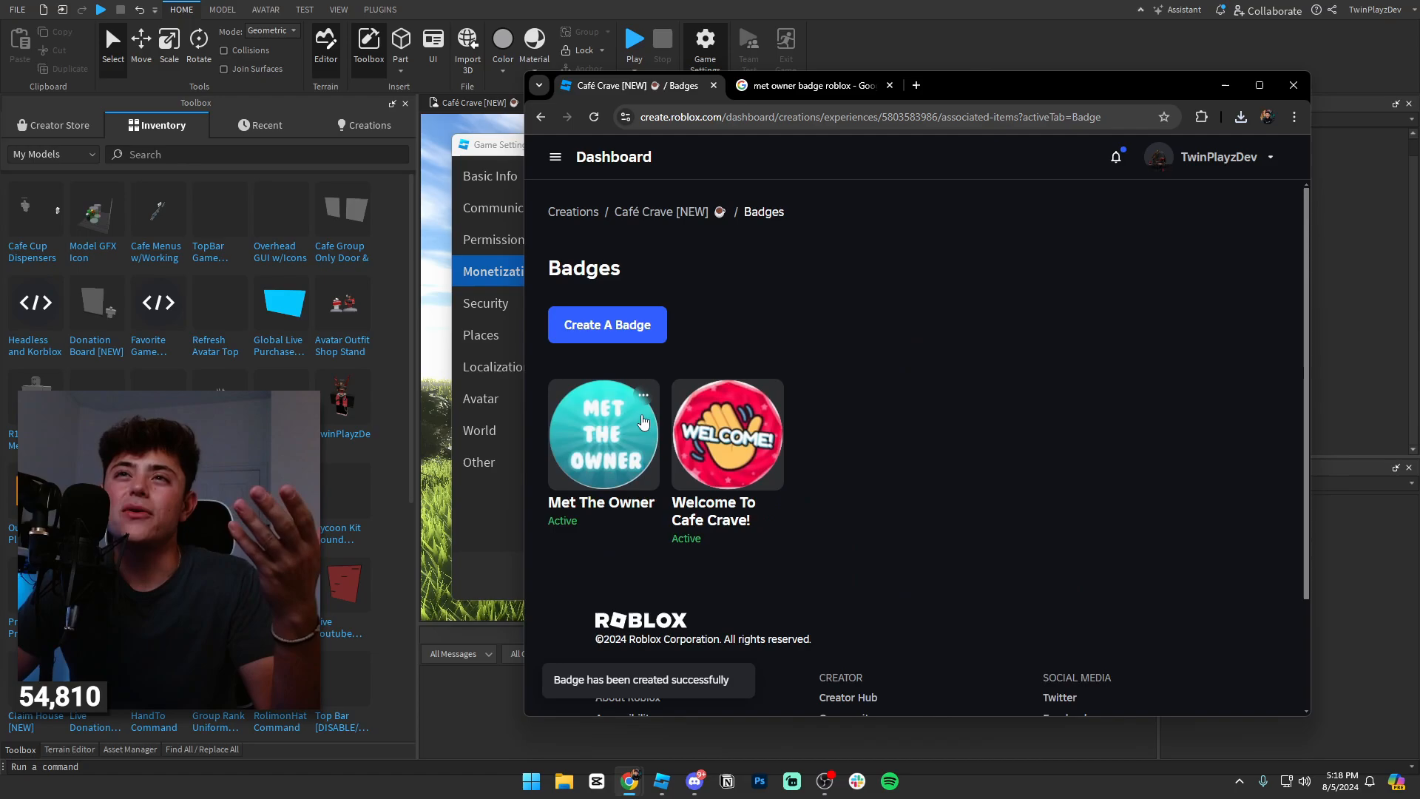
mouse_move(1238, 231)
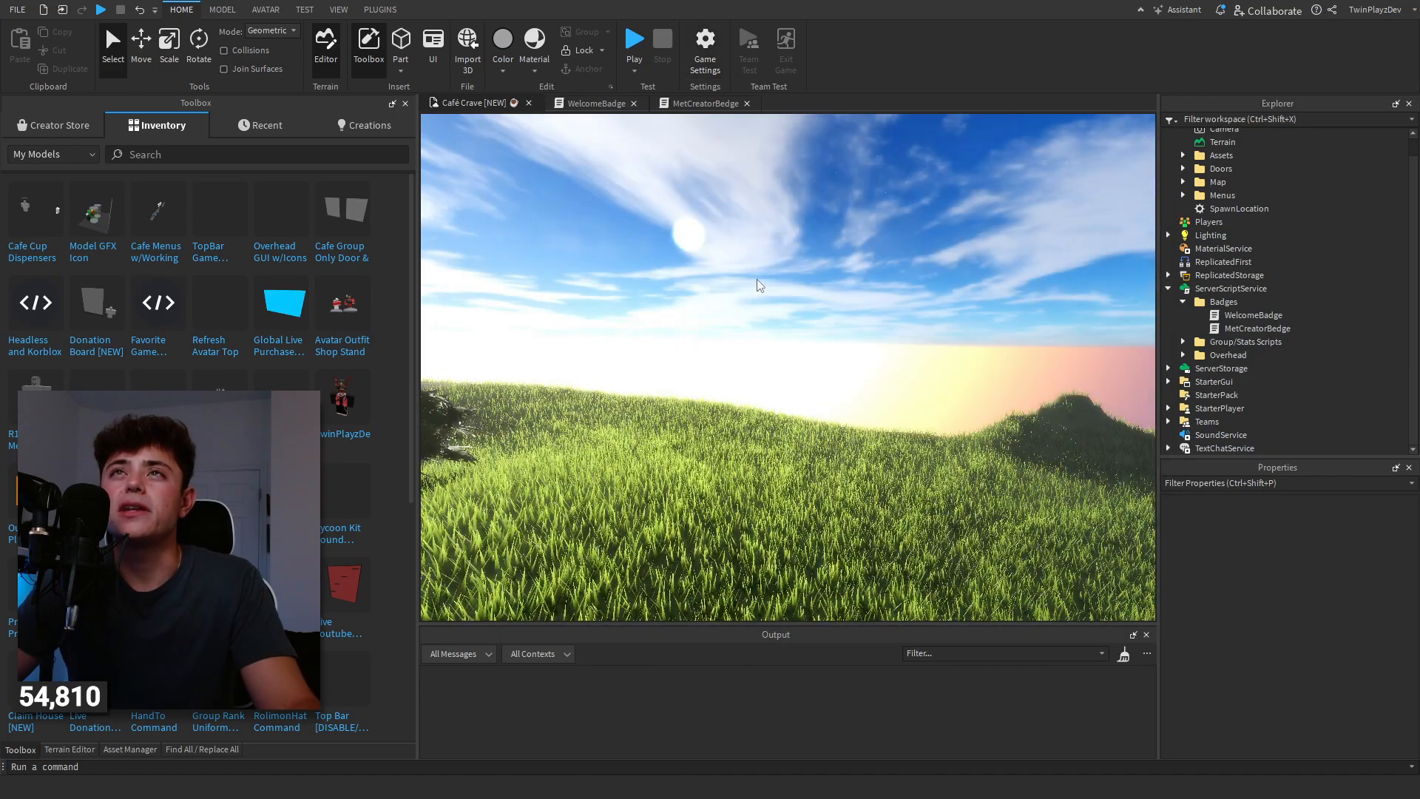
left_click(702, 102)
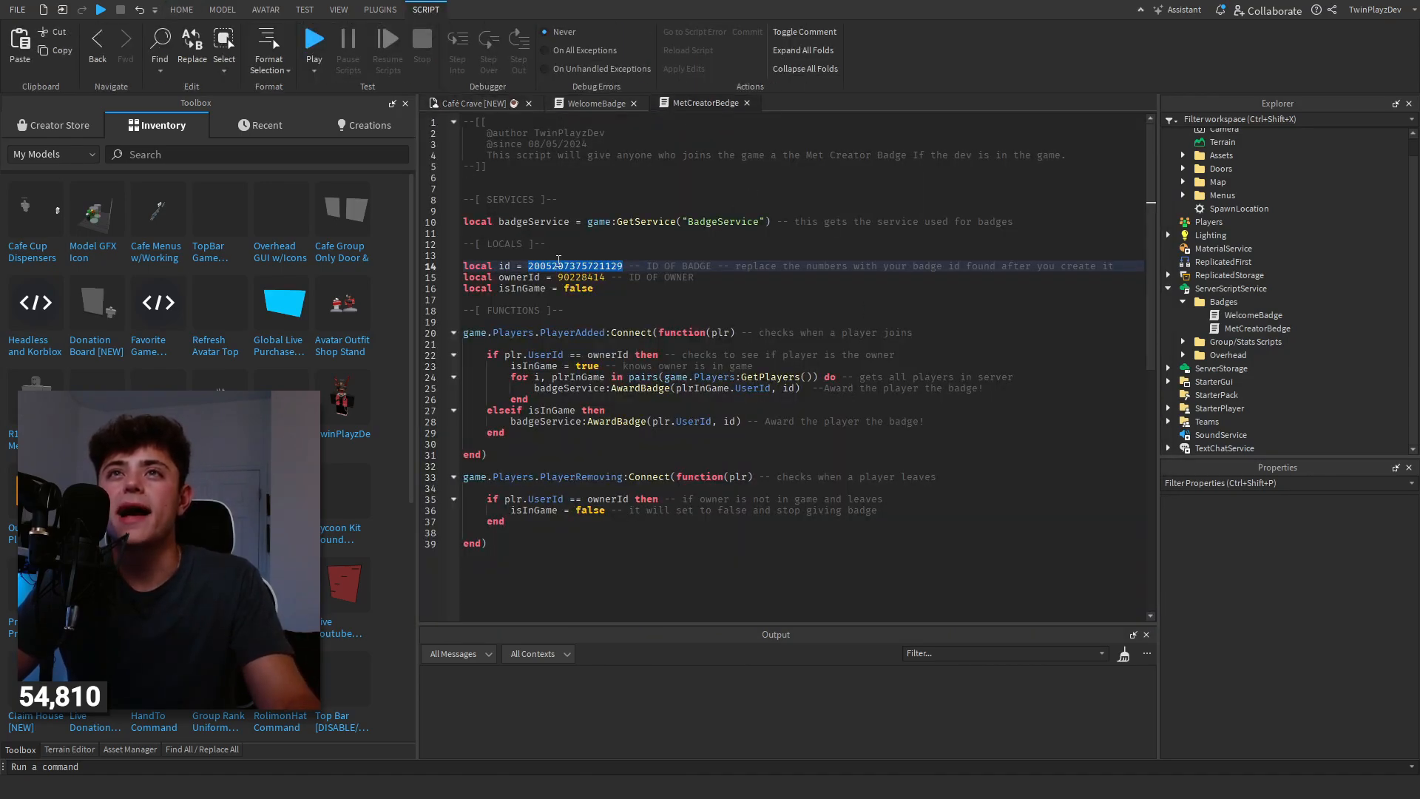
type("2815301535011101")
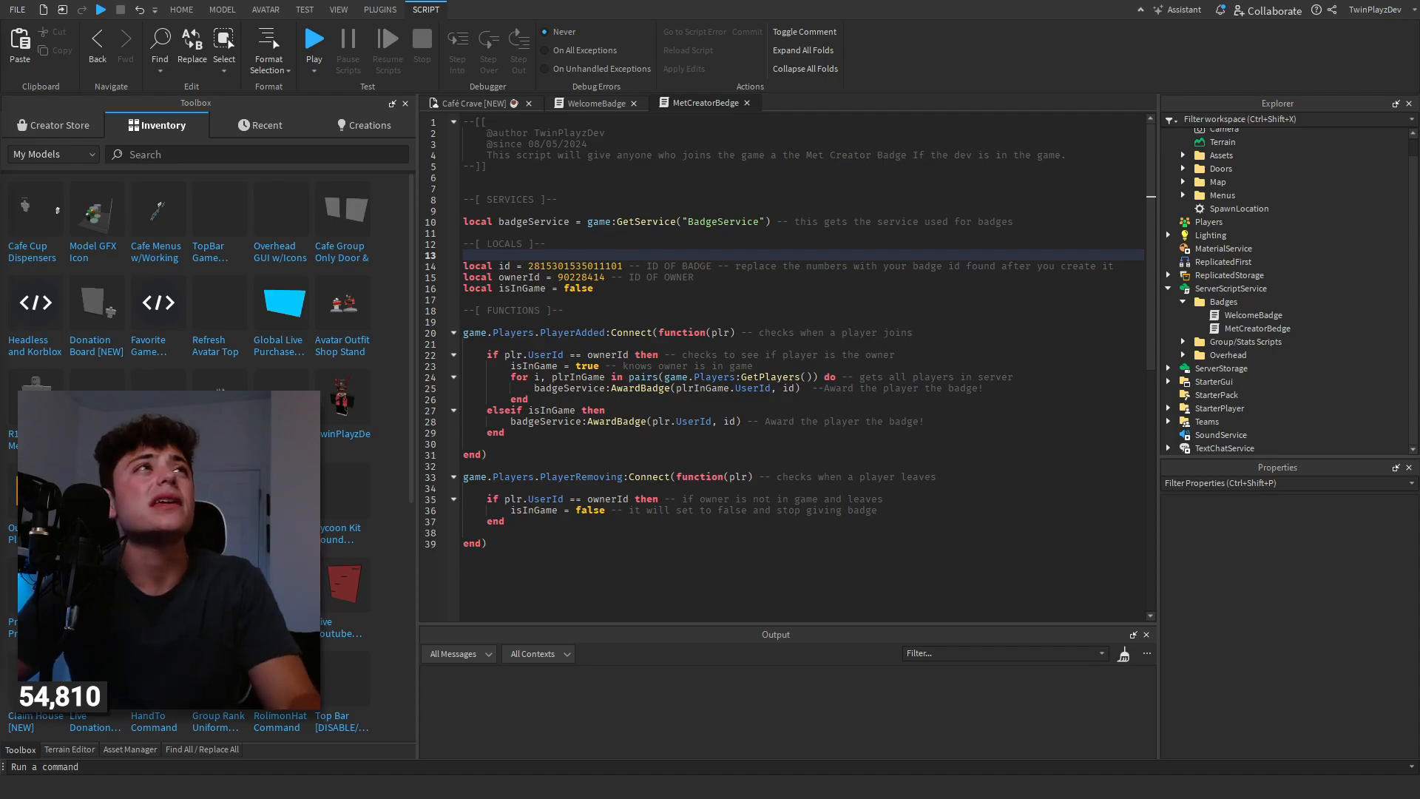
left_click(628, 781)
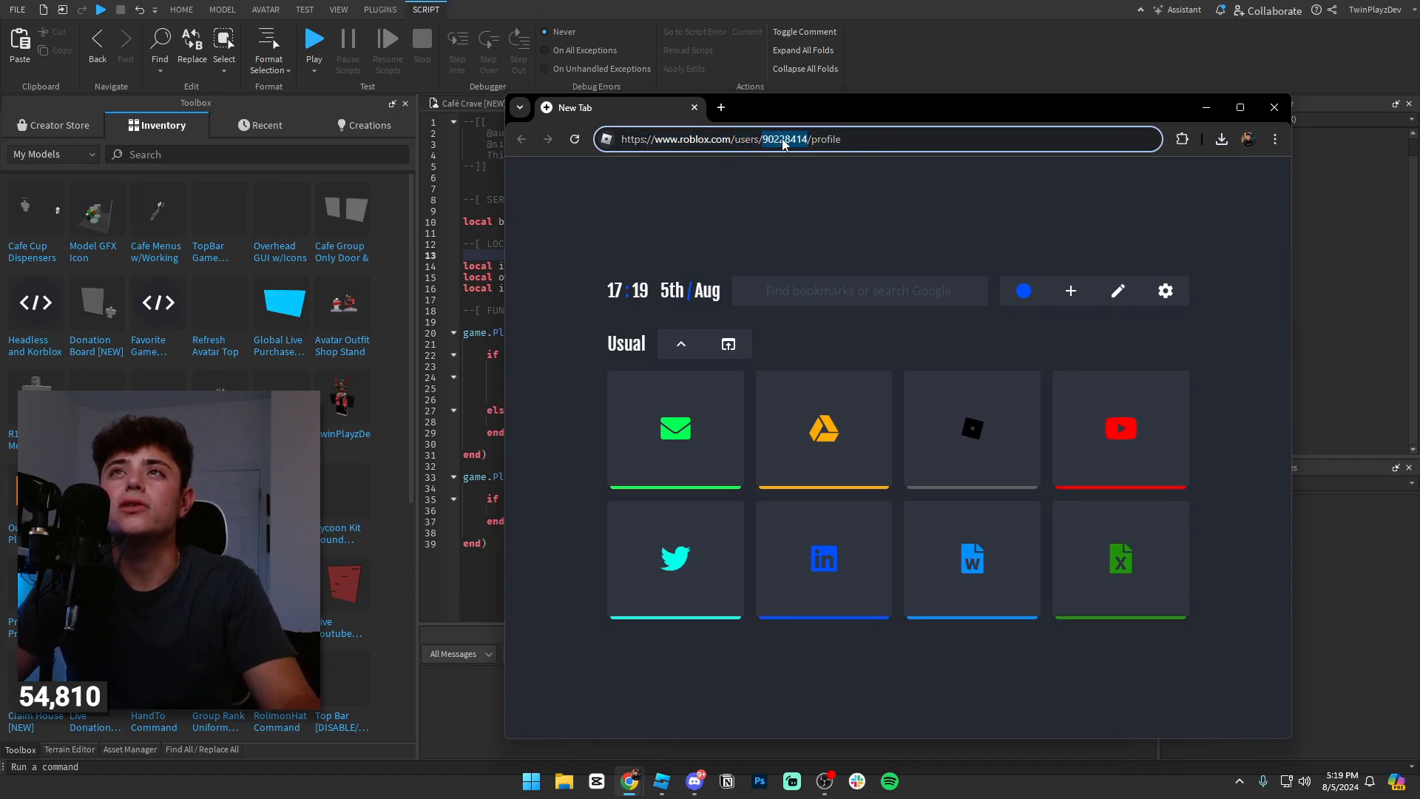
mouse_move(792, 150)
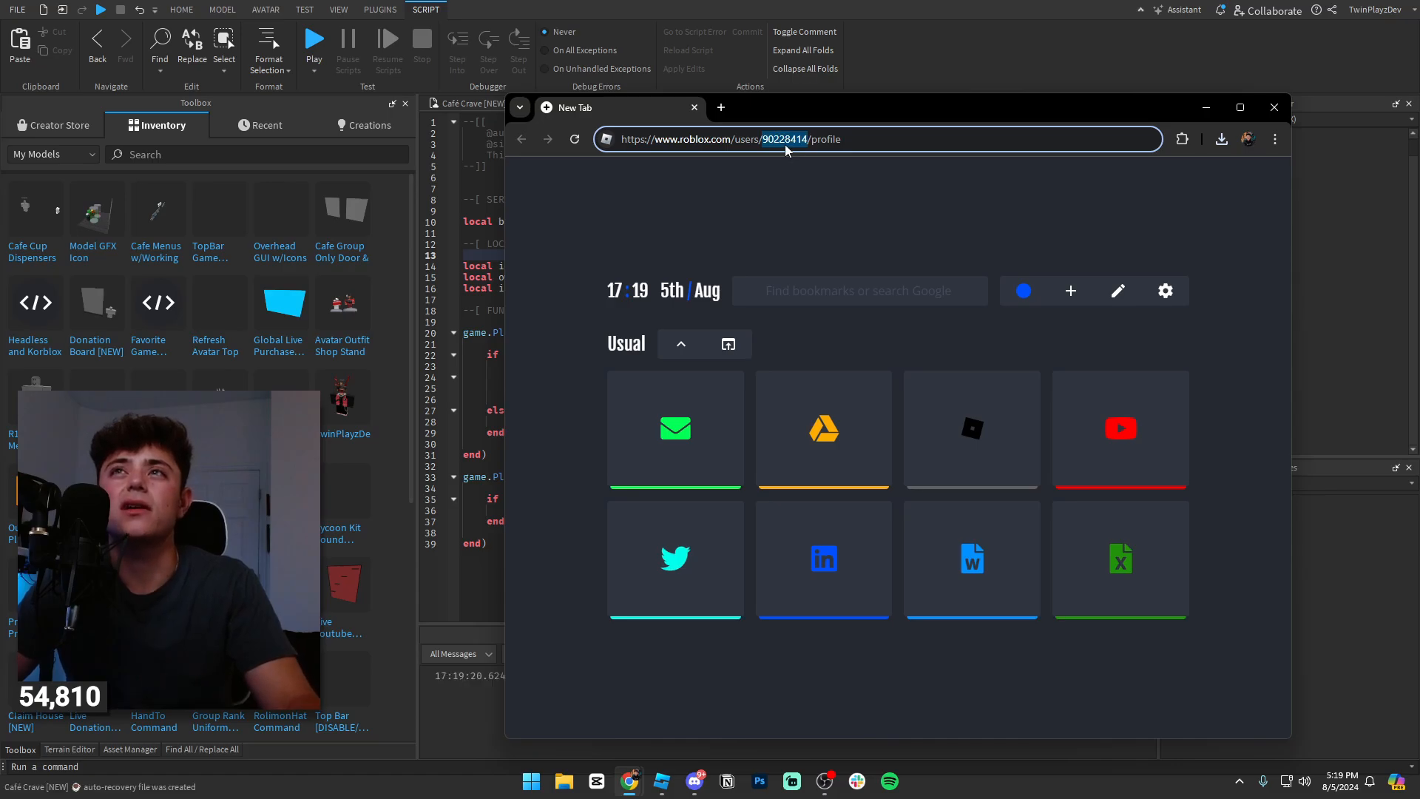
mouse_move(800, 191)
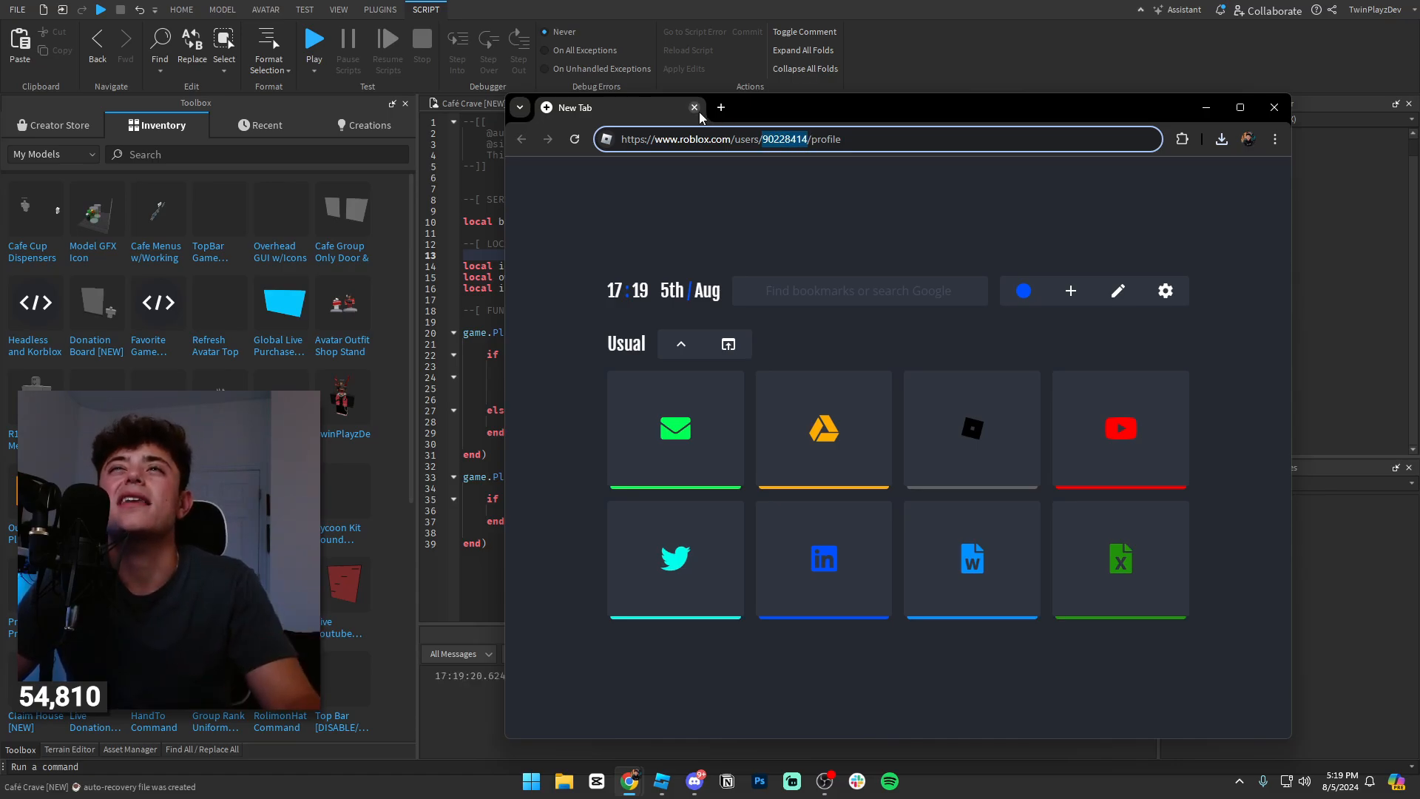
Close the browser, then the WelcomeBadge and MetCreatorBedge script tabs
left_click(694, 106)
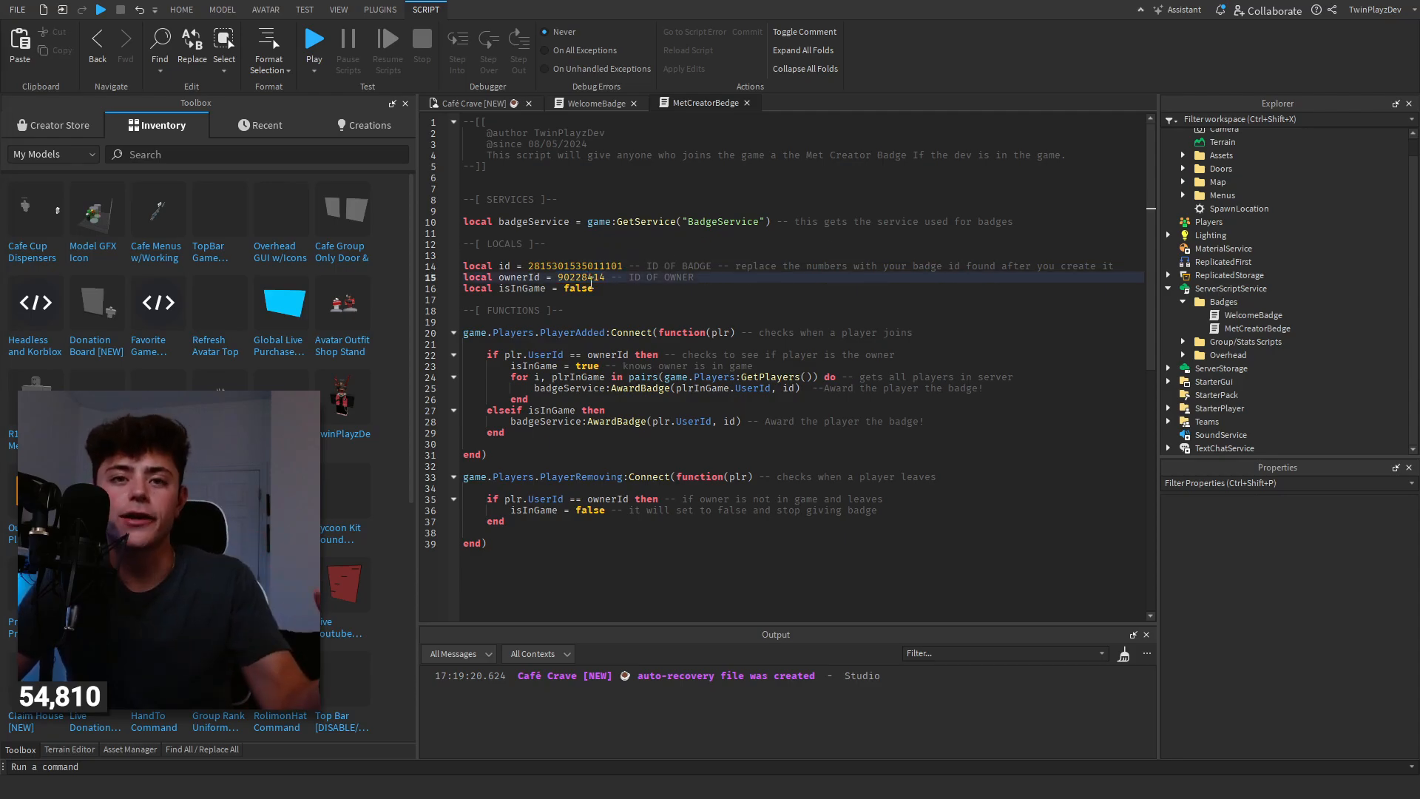
left_click(642, 102)
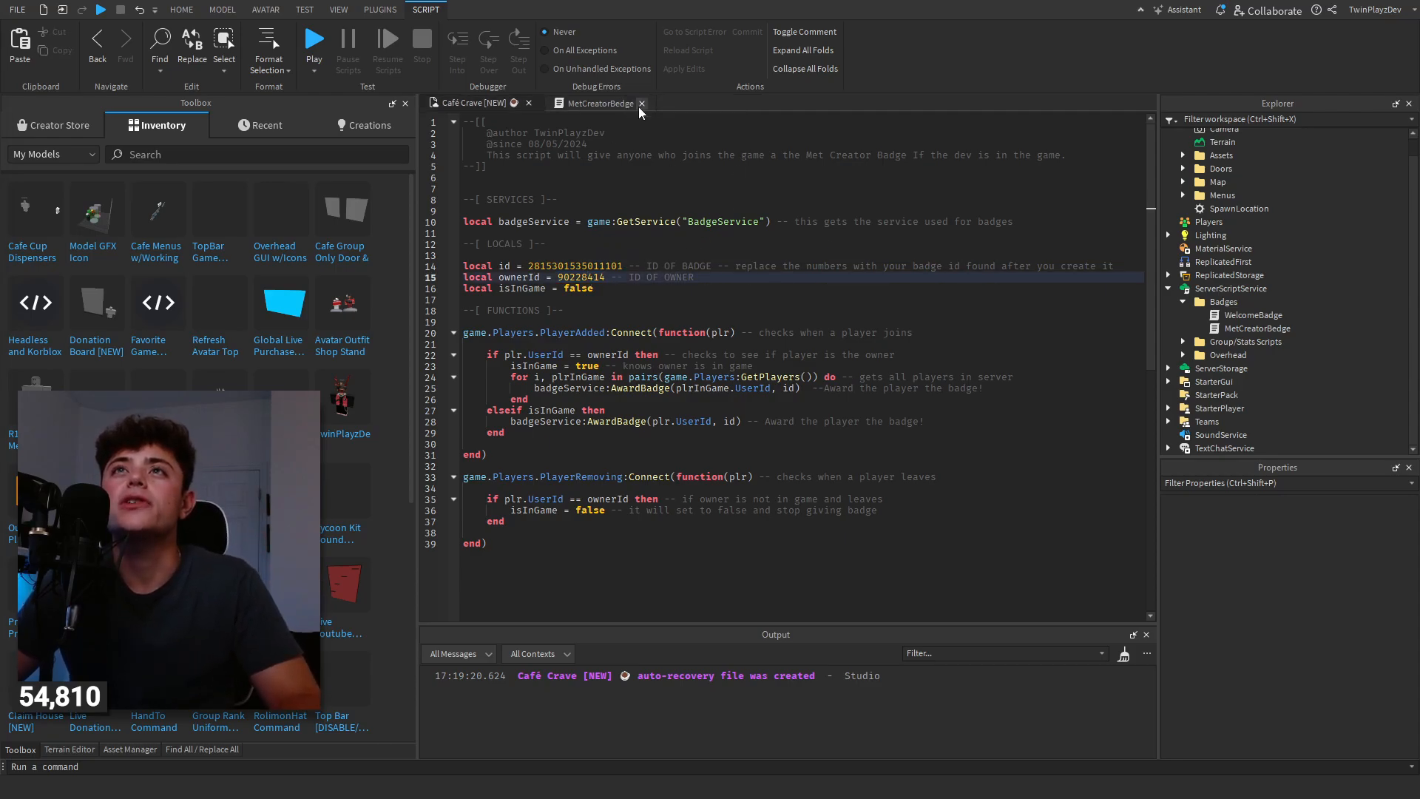
left_click(642, 102)
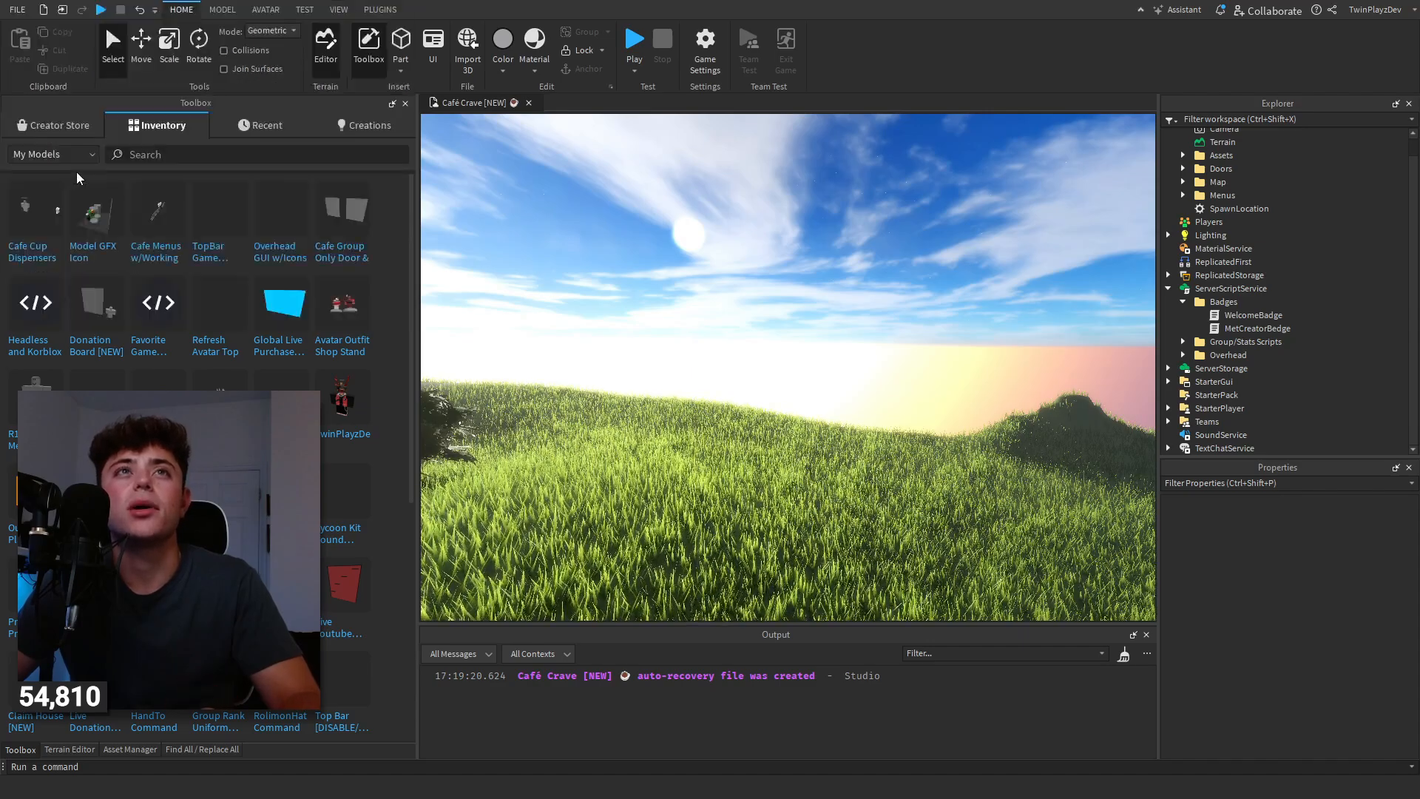